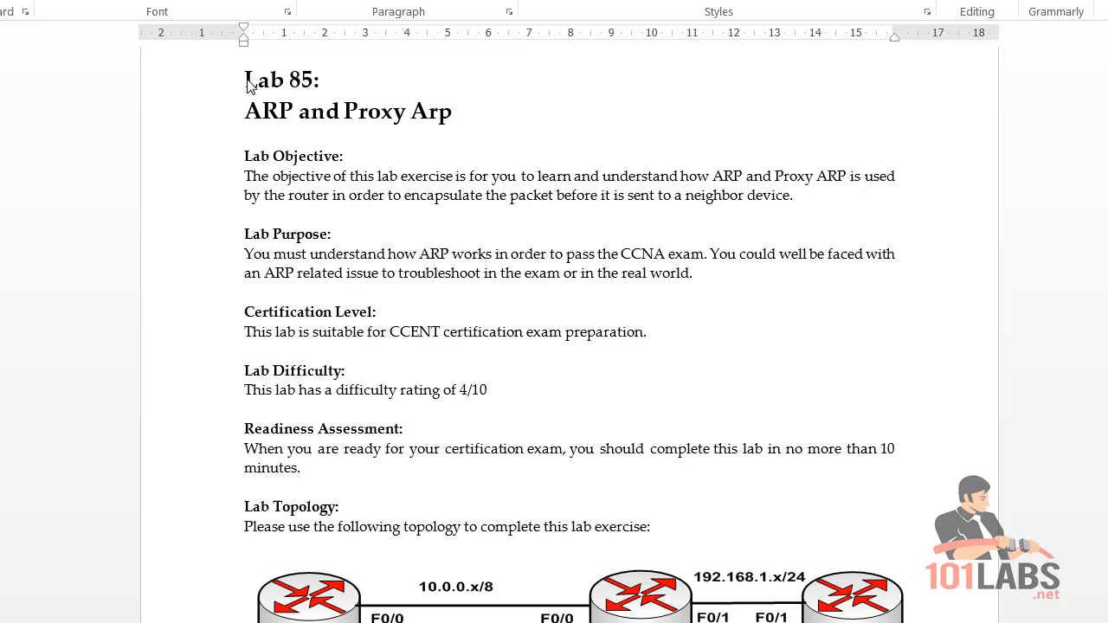
# - Replace the lowercase 'rp' so the title ends 'ARP and Proxy ARP'
pyautogui.moveTo(345, 111); pyautogui.dragTo(450, 111)
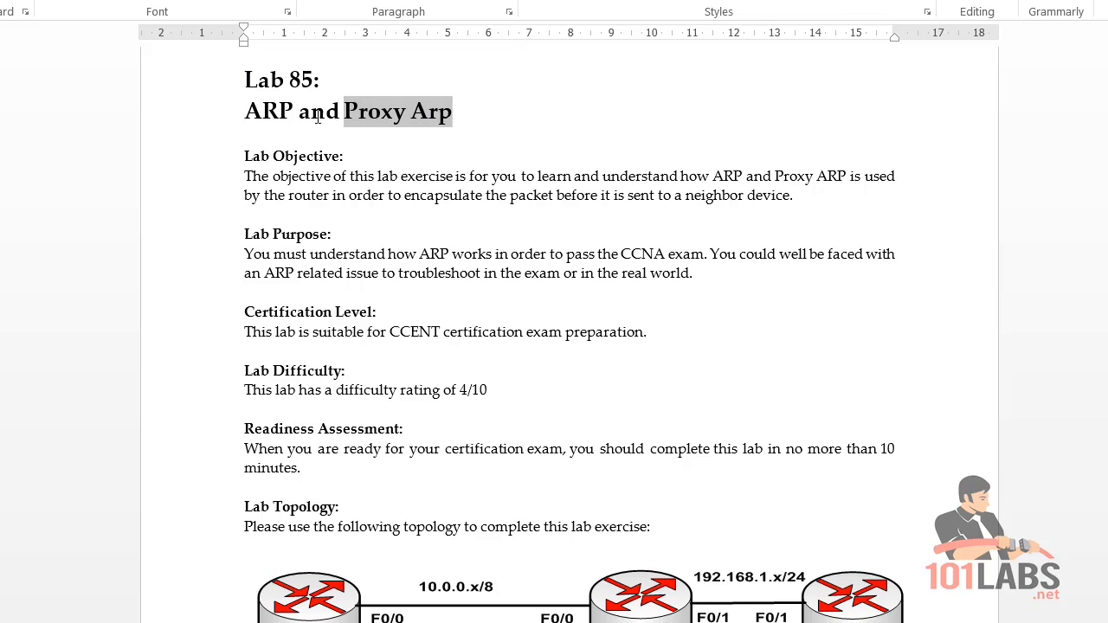
pyautogui.click(454, 112)
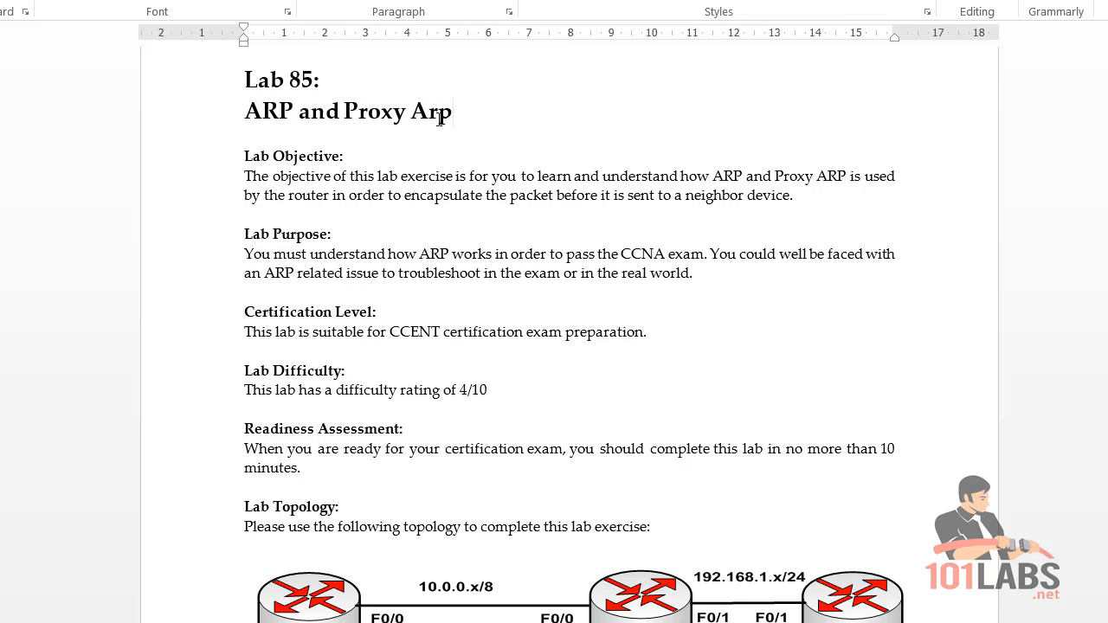
pyautogui.write('RP')
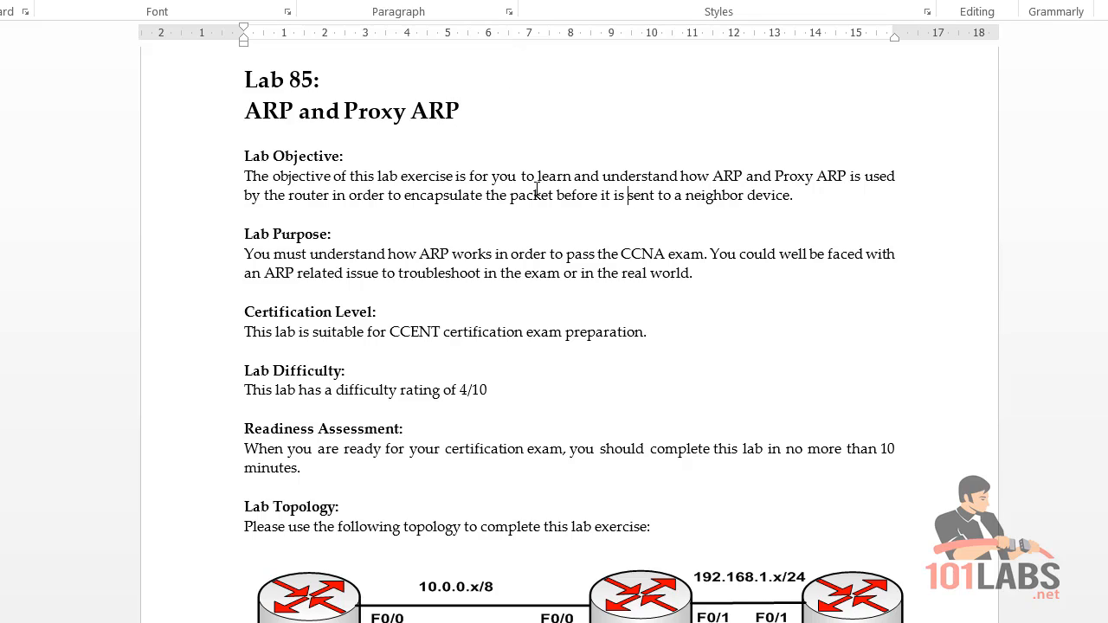
pyautogui.scroll(-3)
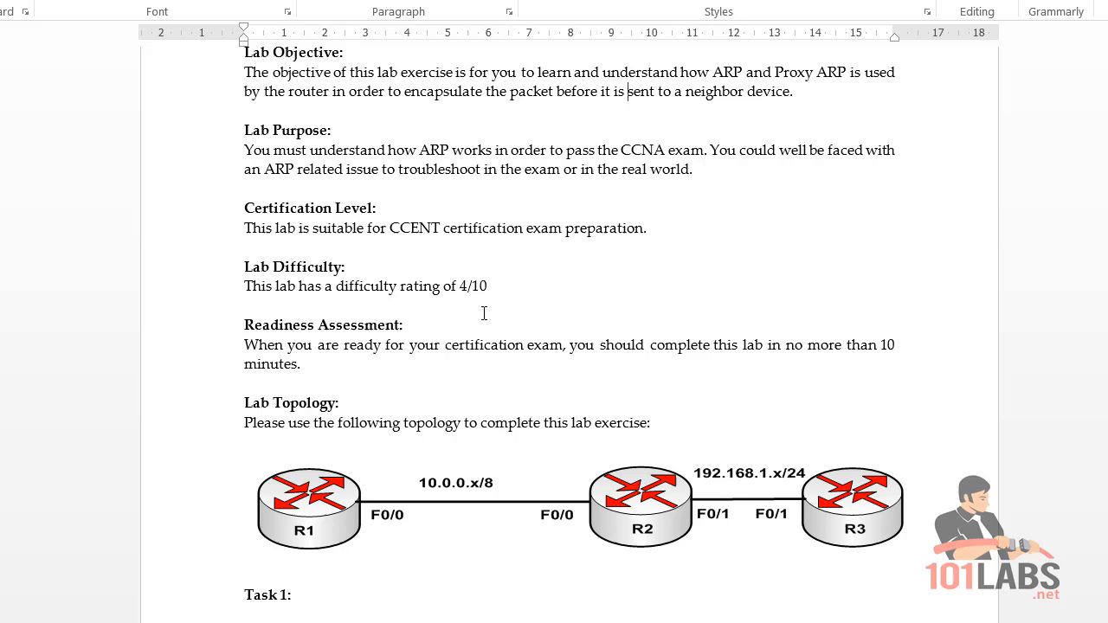
pyautogui.scroll(-3)
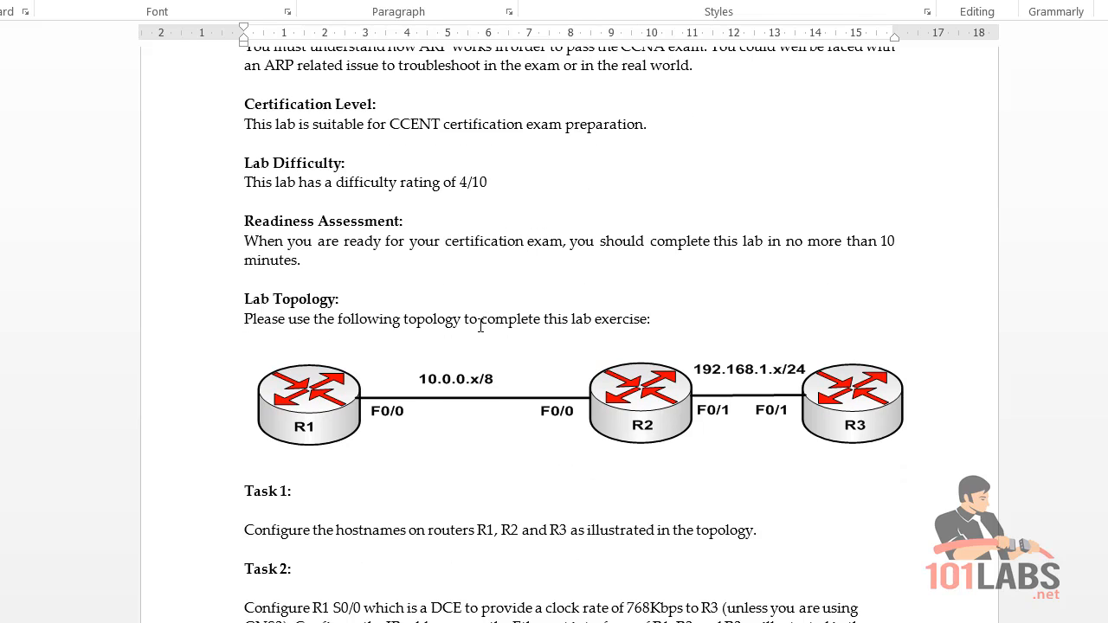
pyautogui.scroll(-3)
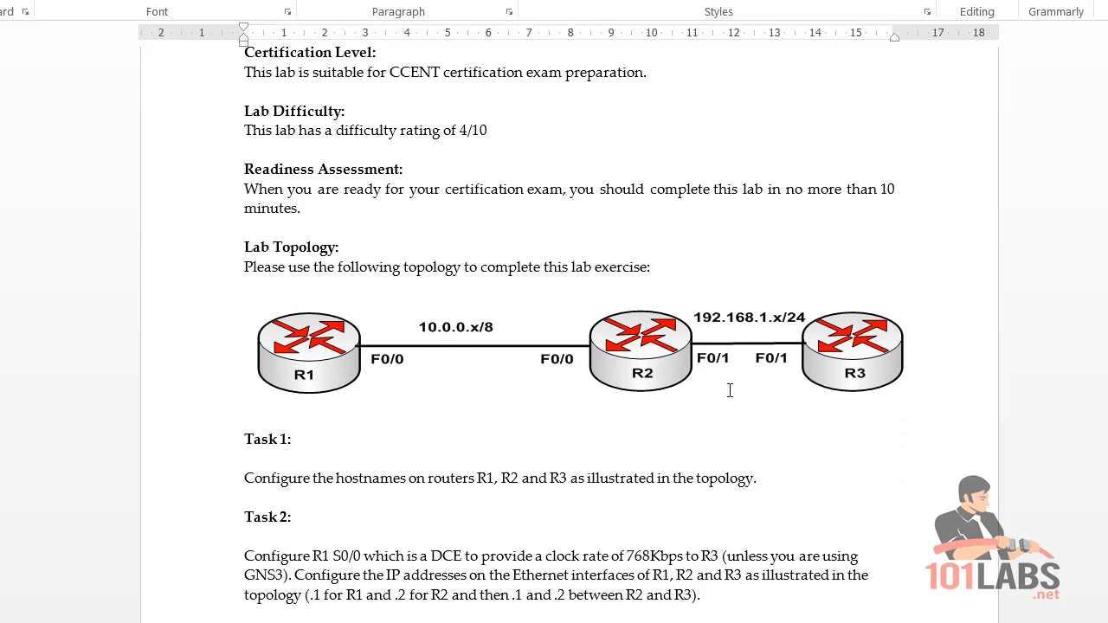
pyautogui.scroll(-3)
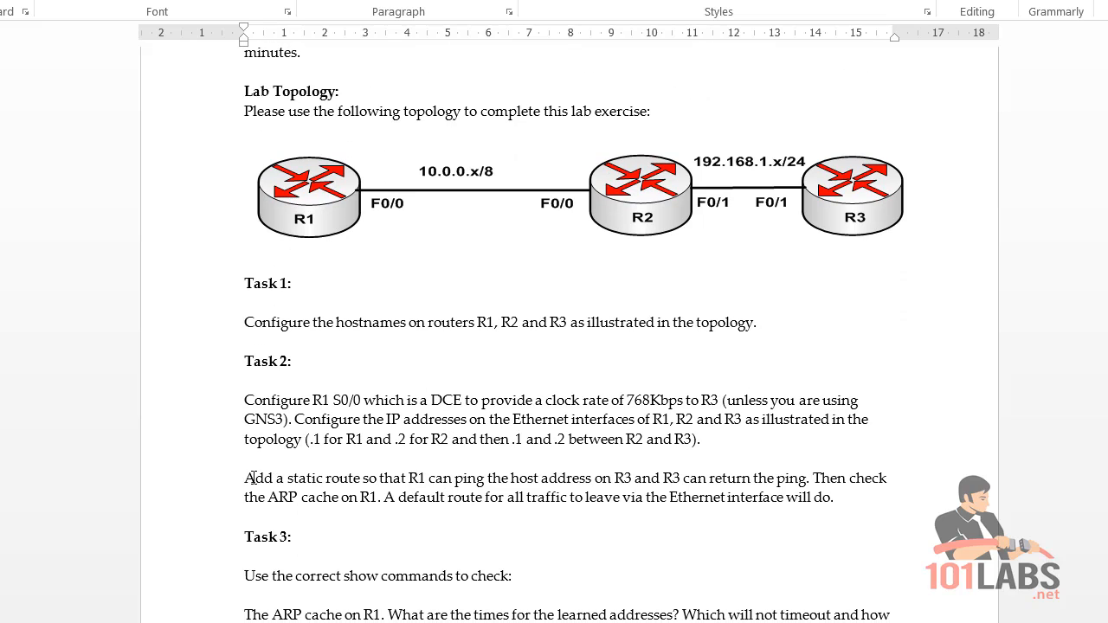
pyautogui.moveTo(245, 478); pyautogui.dragTo(814, 478)
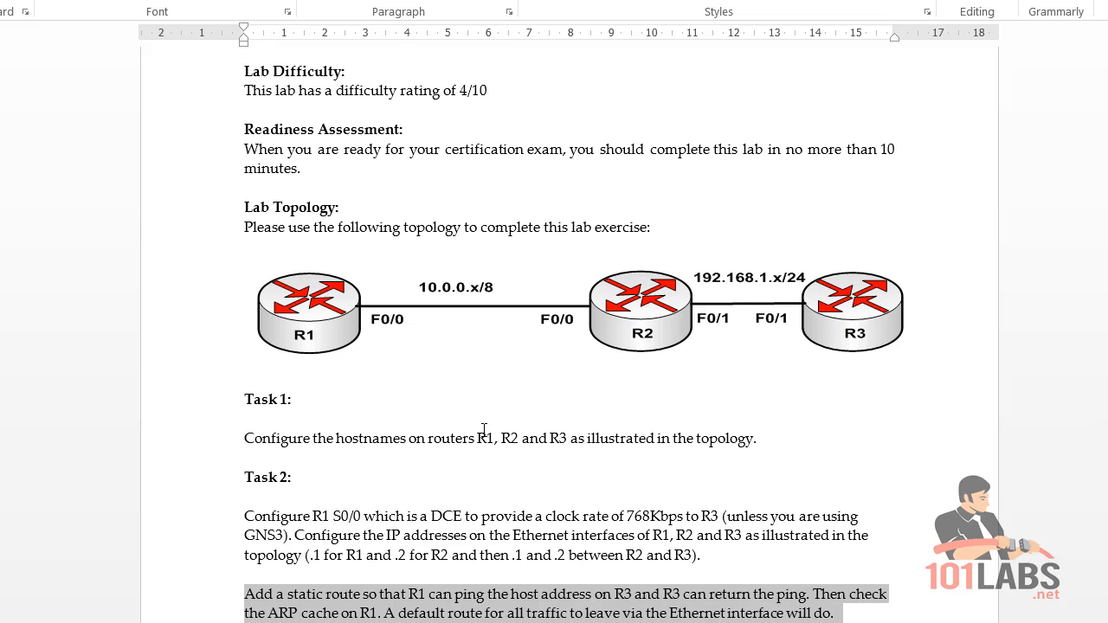
pyautogui.scroll(-3)
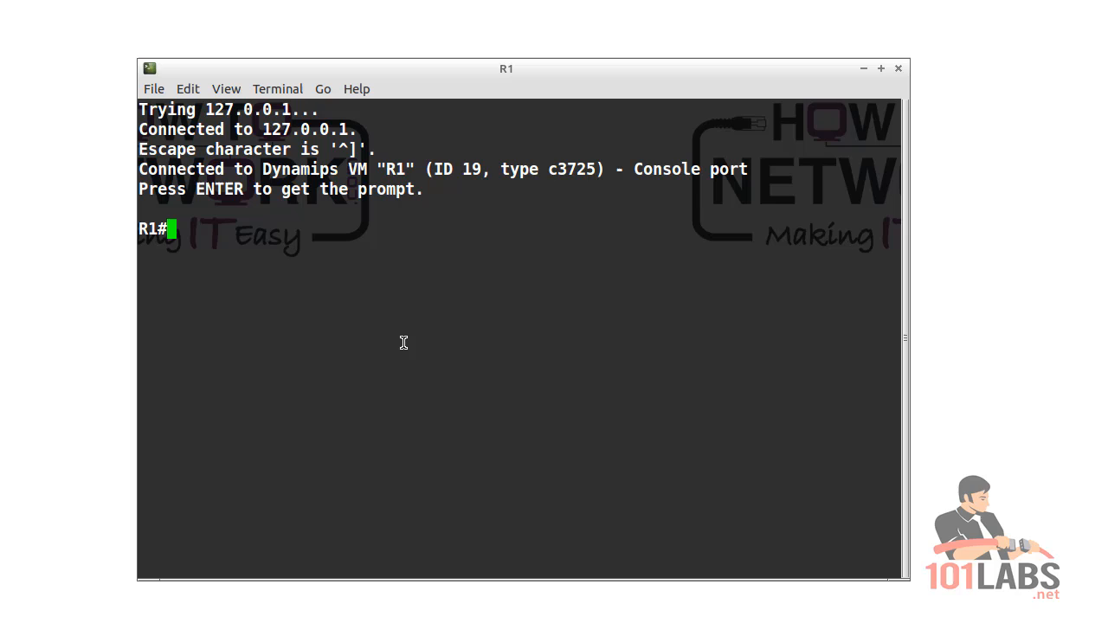
# - Give R1's f0/0 the address 10.0.0.1 255.0.0.0 and bring it up with no shut
pyautogui.write('conf t')
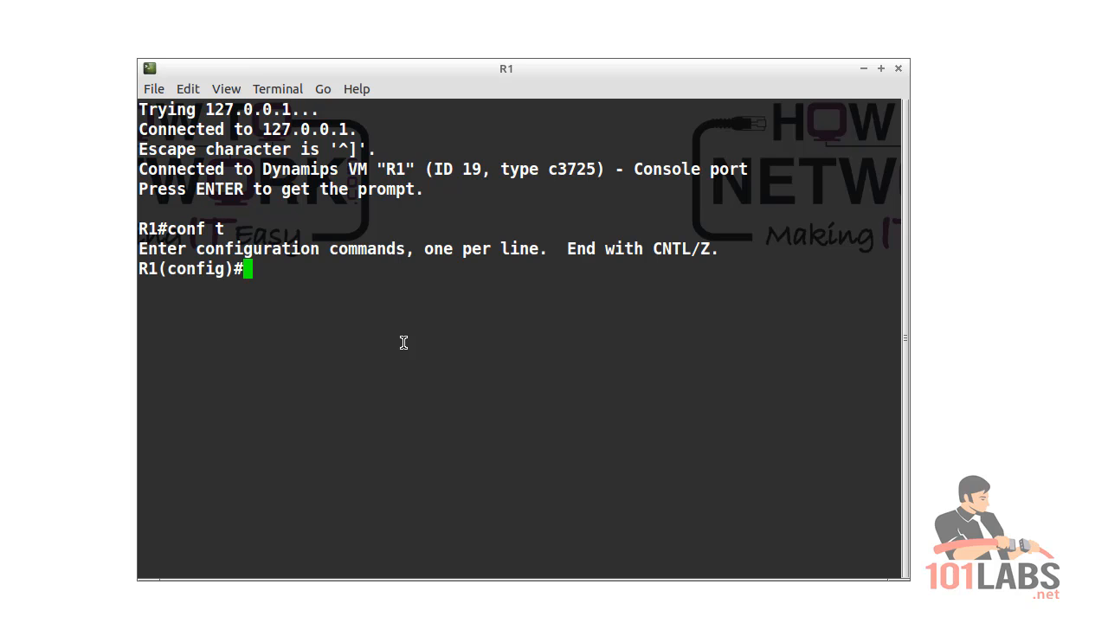
pyautogui.write('int f0/0')
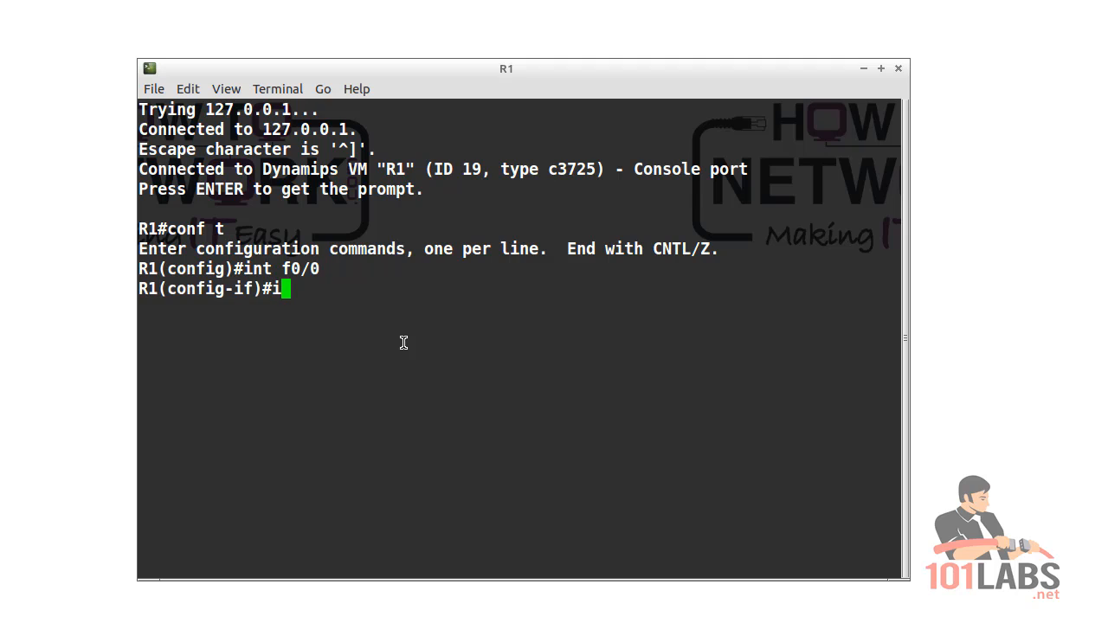
pyautogui.write('p add 10.')
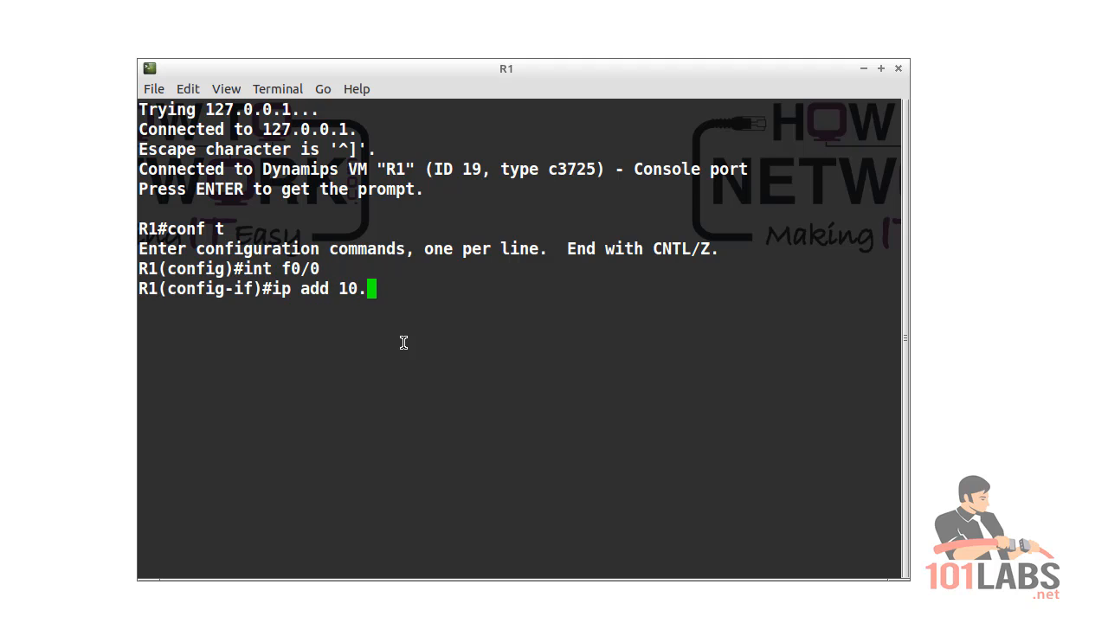
pyautogui.write('0.0.1 255.0.0.0')
pyautogui.write('mp')
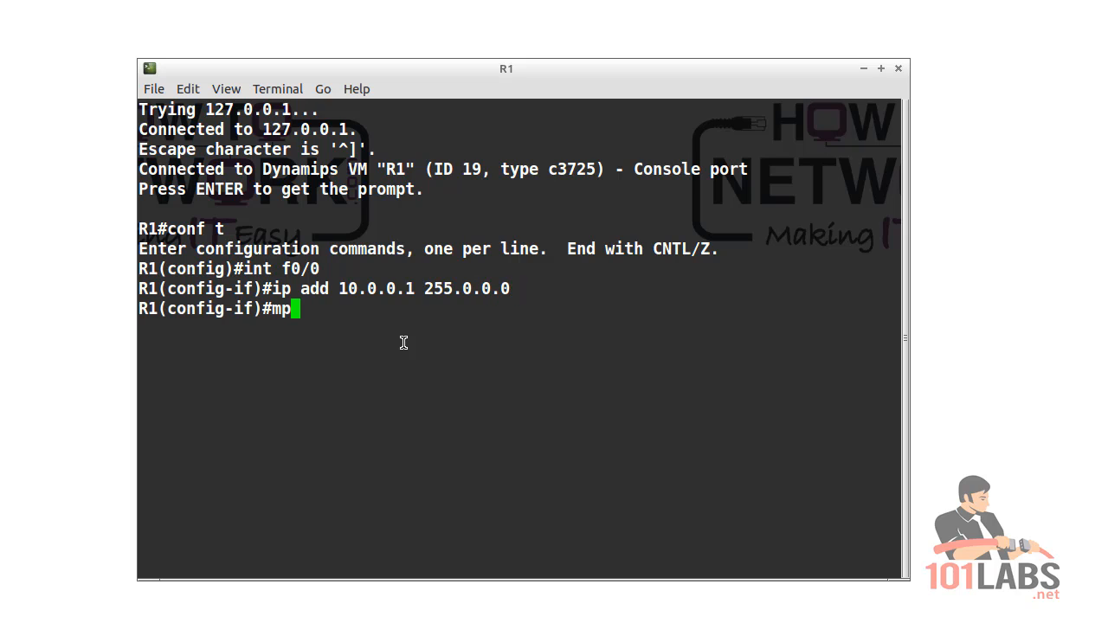
pyautogui.write('no shut')
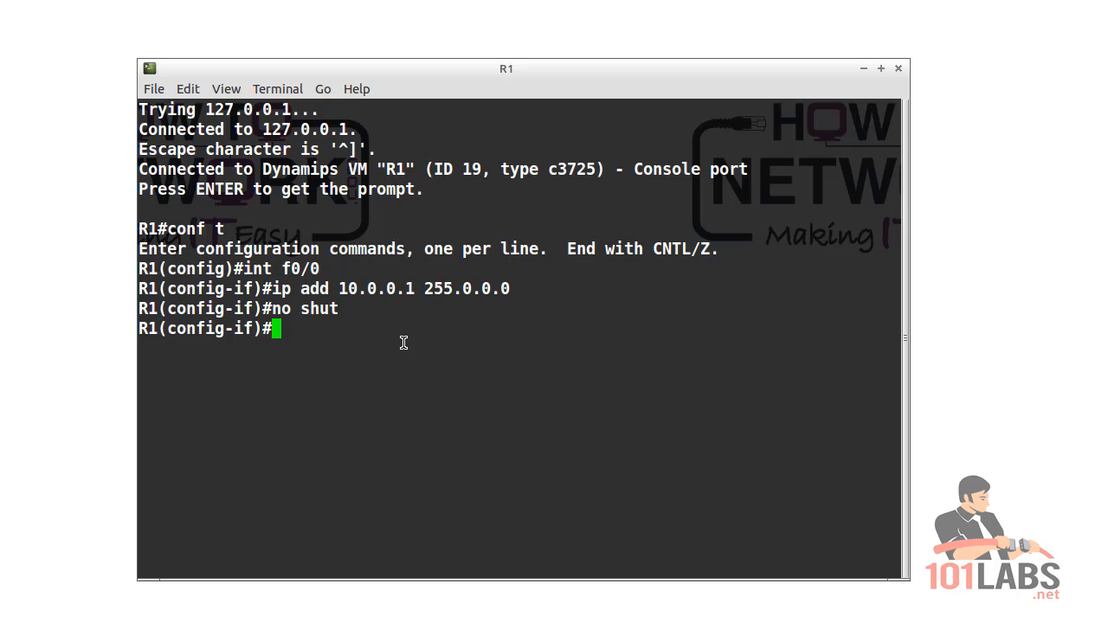
# - Add a default route 0.0.0.0 0.0.0.0 out f0/0 on R1 and leave configuration mode
pyautogui.write('ip route')
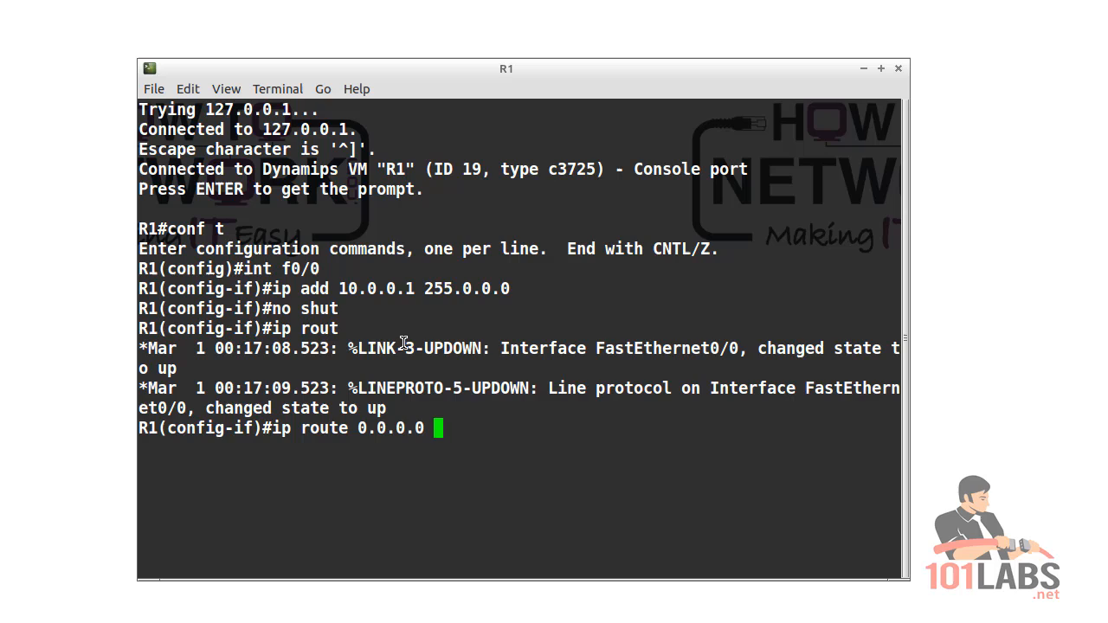
pyautogui.write('0.0.0.0 f0/0')
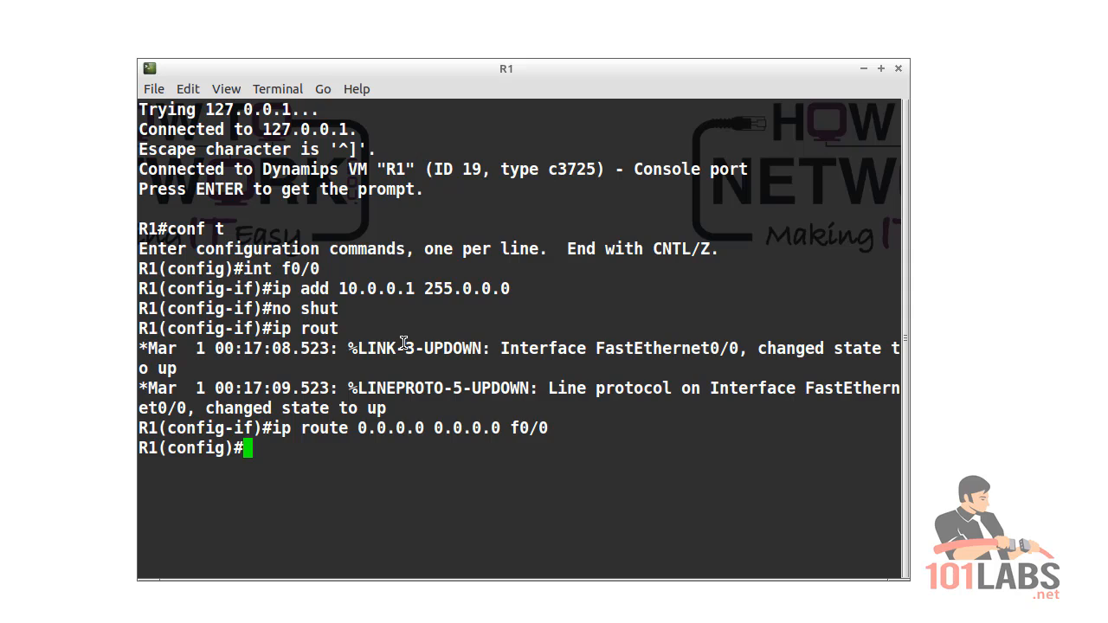
pyautogui.write('end')
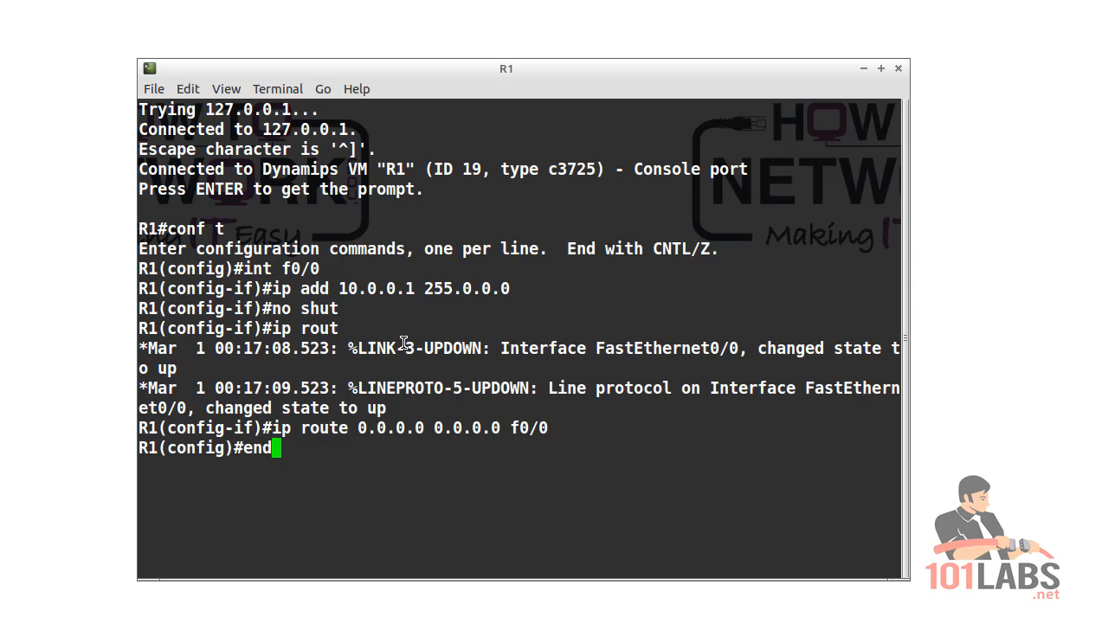
pyautogui.press('Return')
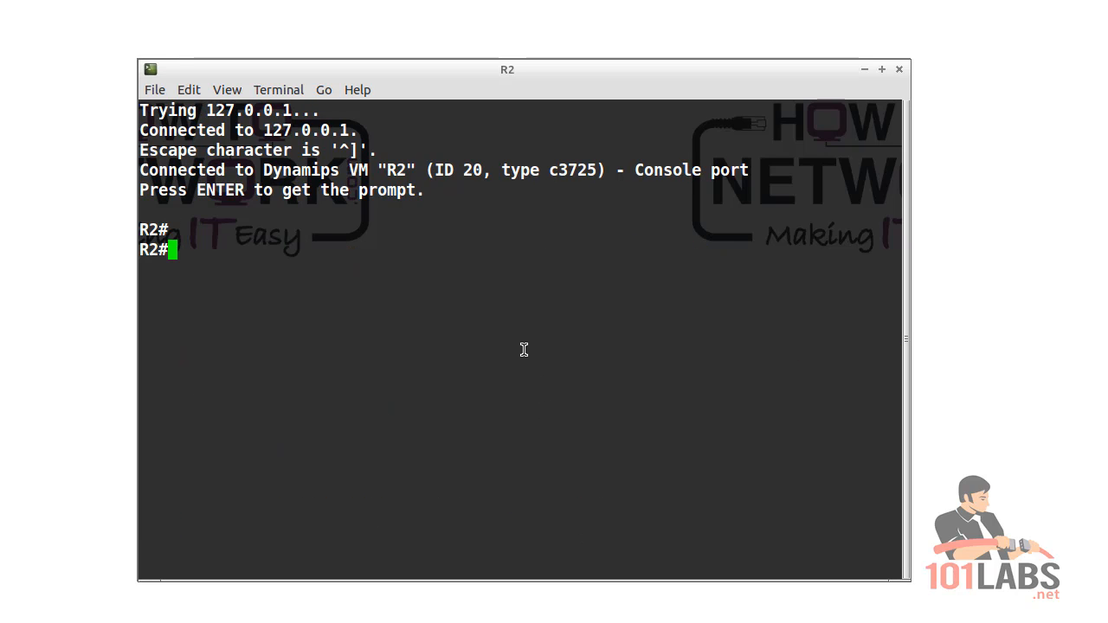
# - Give R2's f0/0 the address 10.0.0.2 255.0.0.0 and bring it up
pyautogui.write('conf t')
pyautogui.write('int f0/0')
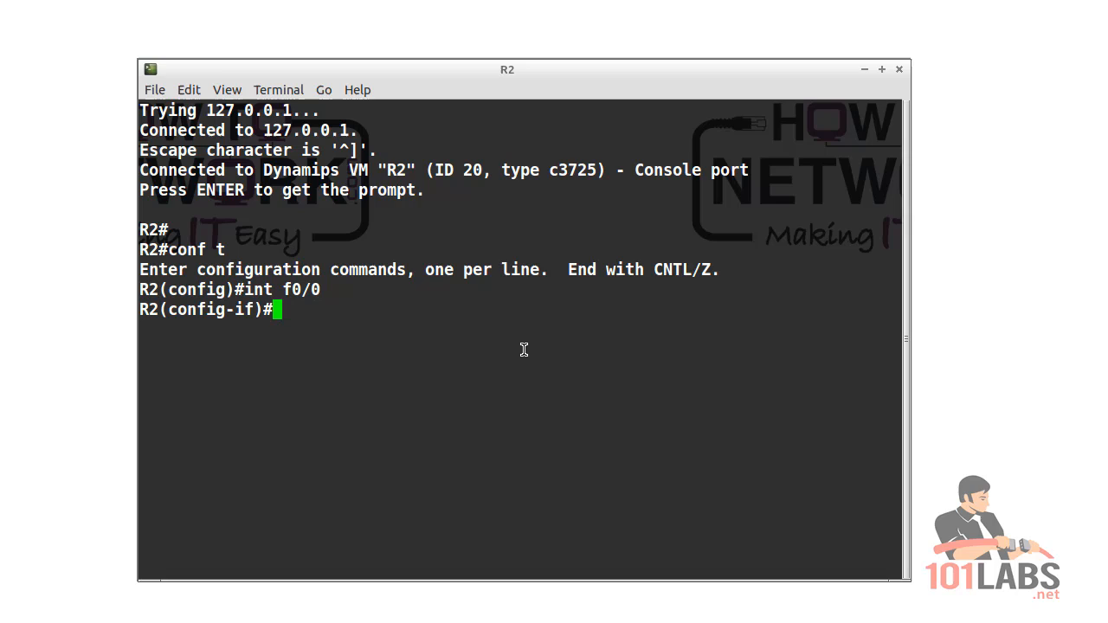
pyautogui.write('ip add 1')
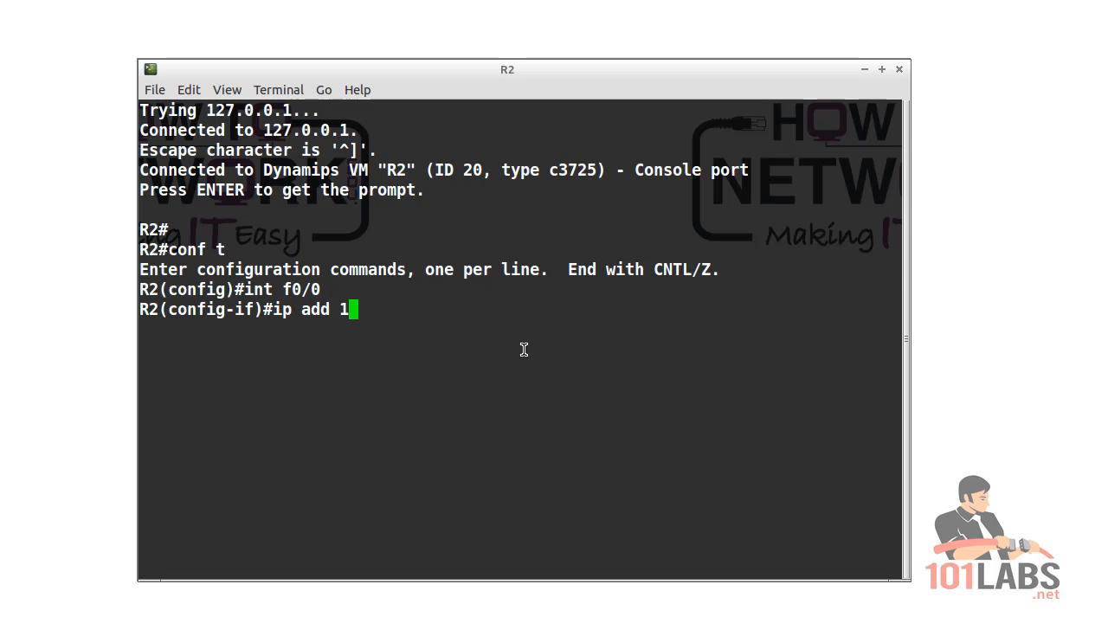
pyautogui.write('0.0.0.2 255.0.0.0')
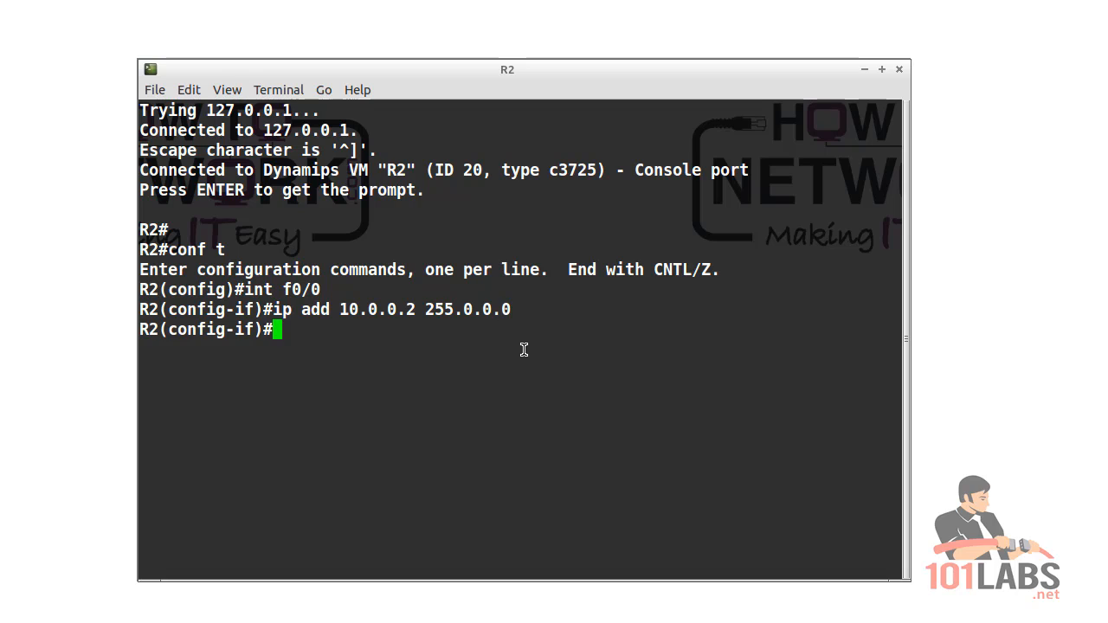
pyautogui.write('no shut')
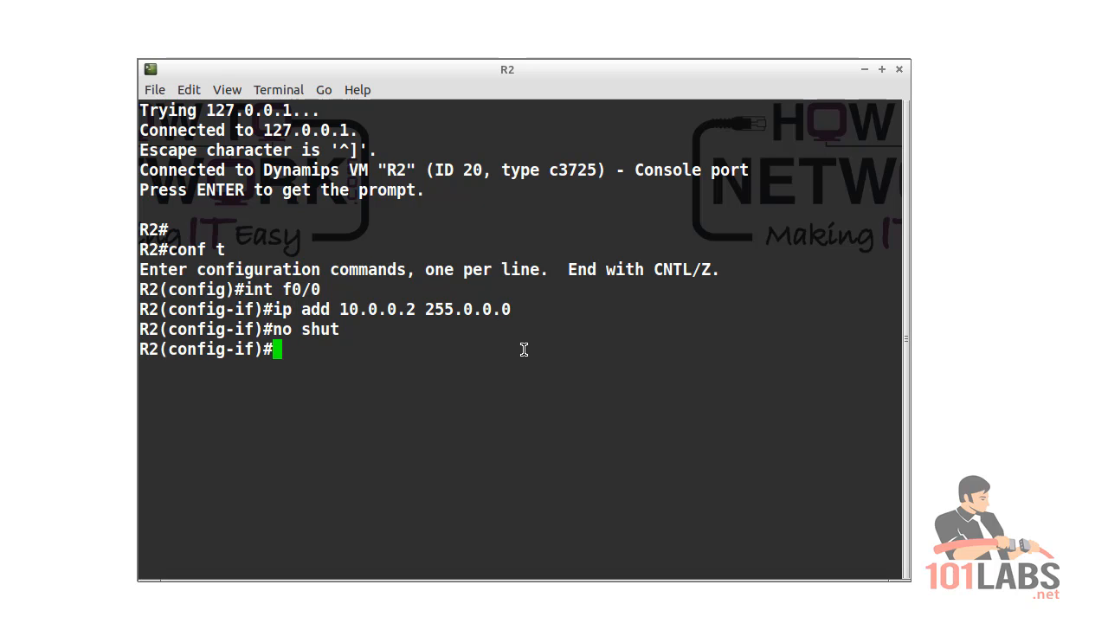
# - Give R2's f0/1 the address 192.168.1.1 255.255.255.0 and bring it up
pyautogui.write('int f0/1')
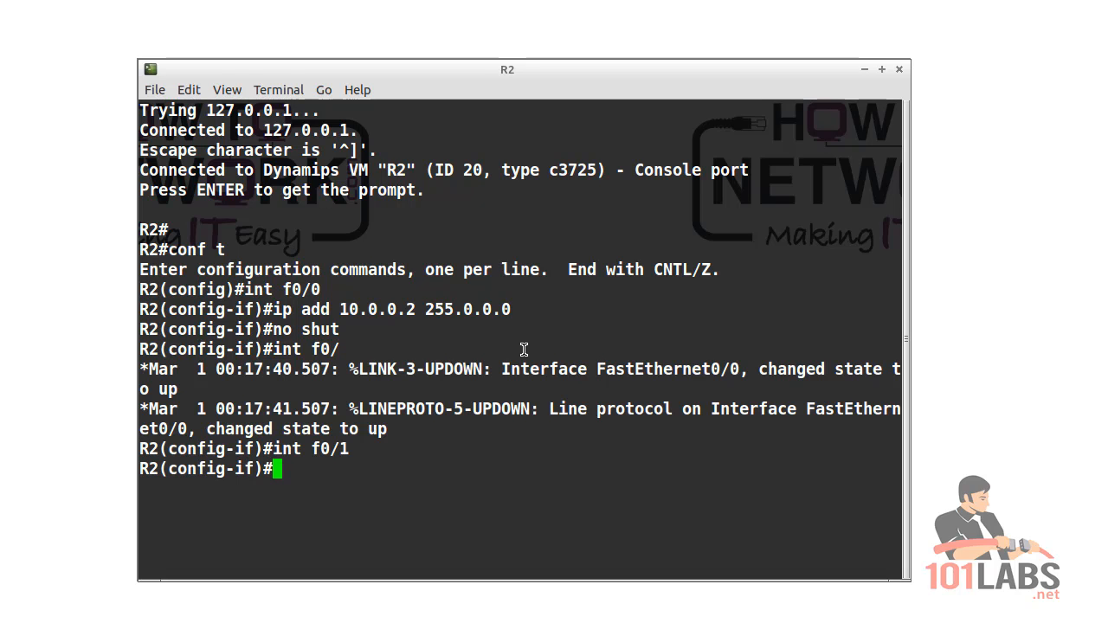
pyautogui.write('ip add 1')
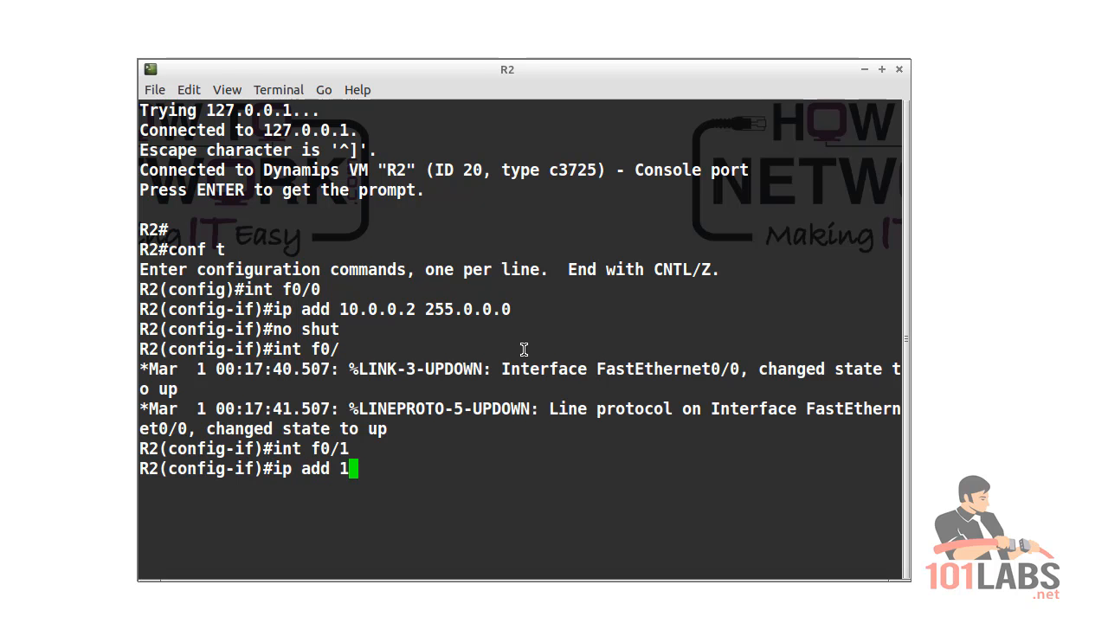
pyautogui.write('92.168.1.')
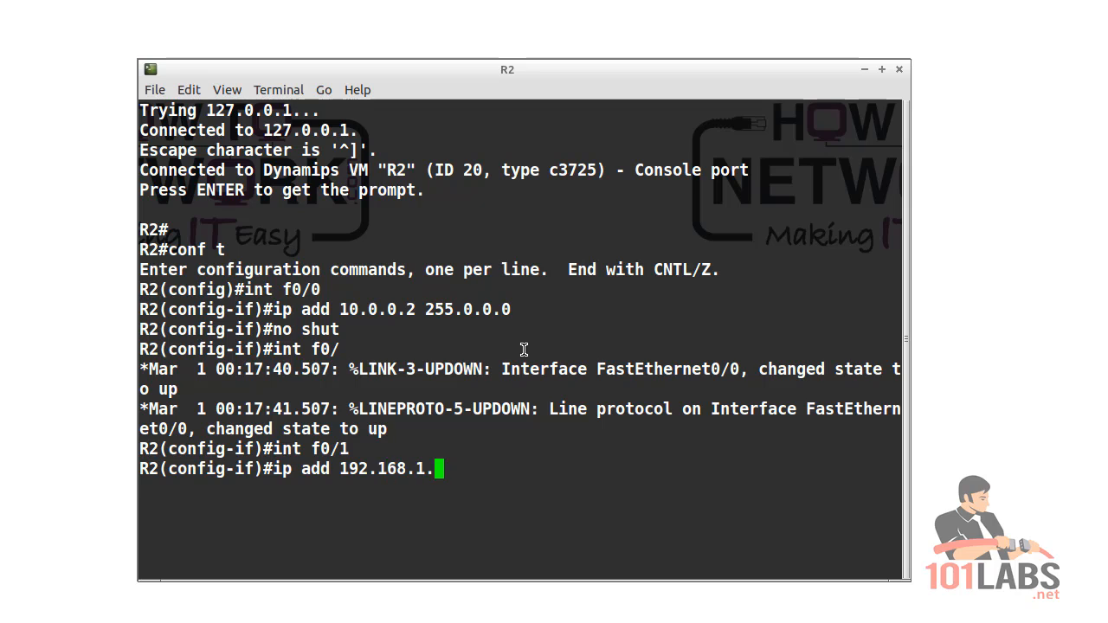
pyautogui.write('1 255.255.255.0')
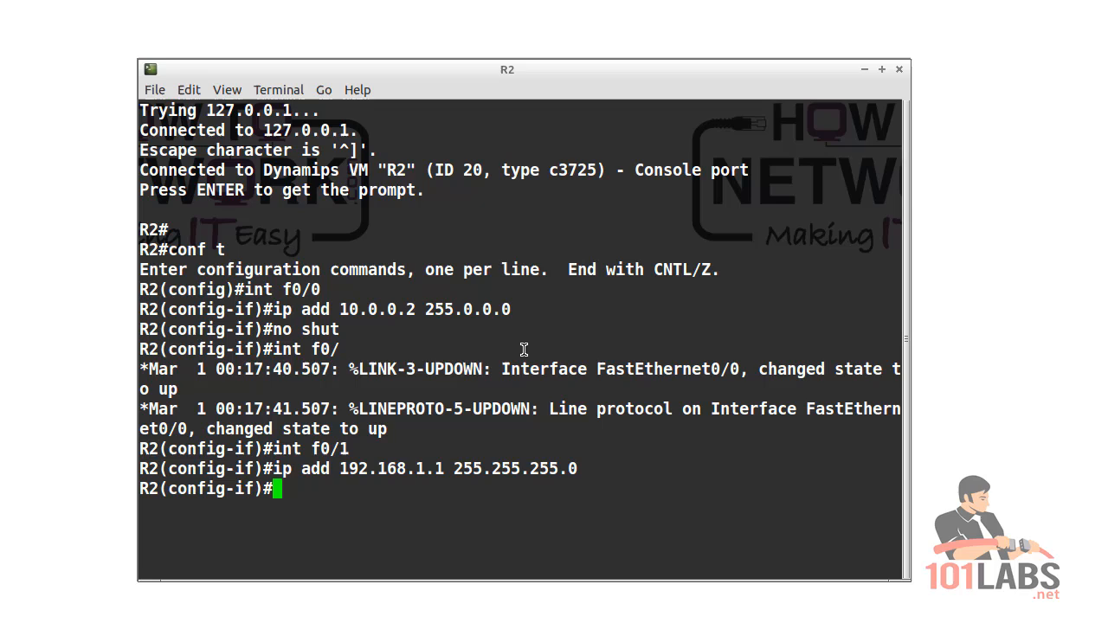
pyautogui.write('no shut')
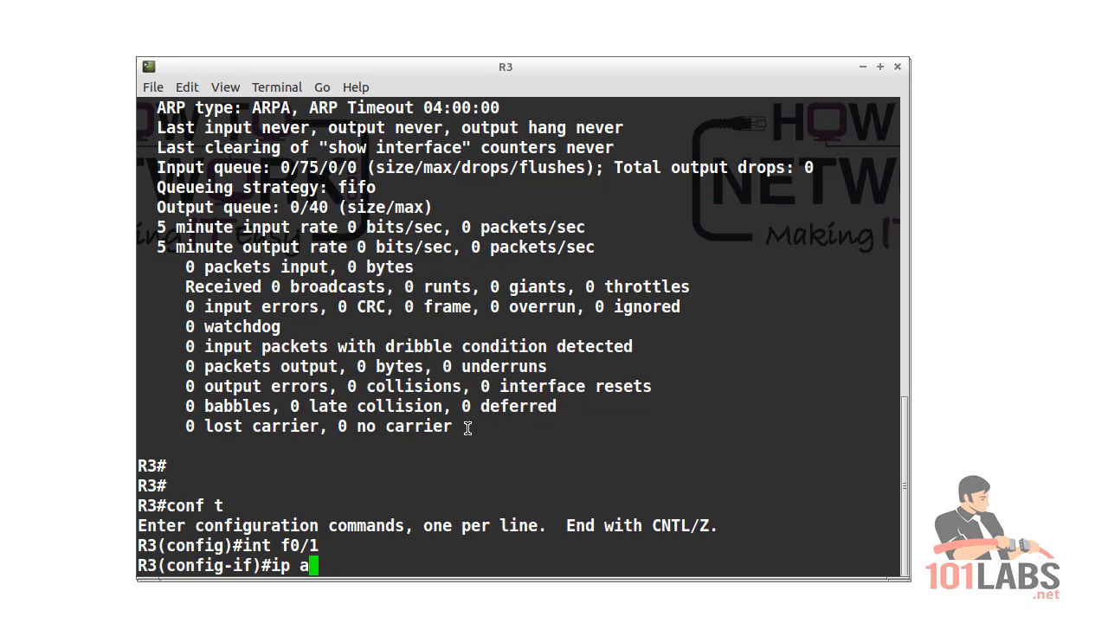
# - Give R3's f0/1 the address 192.168.1.2 255.255.255.0
pyautogui.write('dd 192.1')
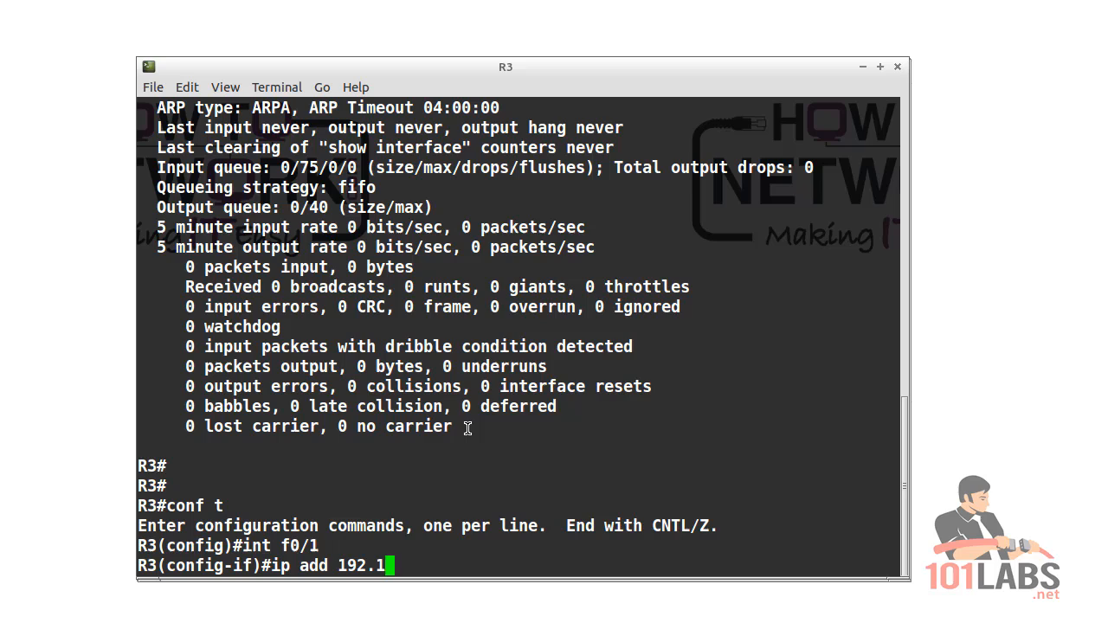
pyautogui.write('68.1.2 2')
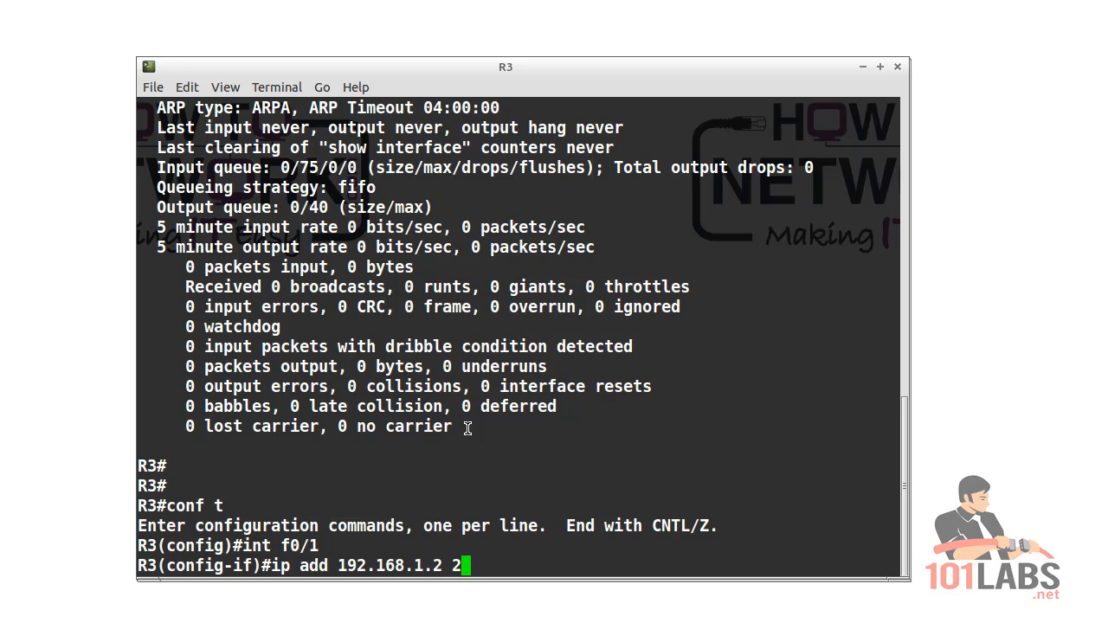
pyautogui.write('55.255.255.0')
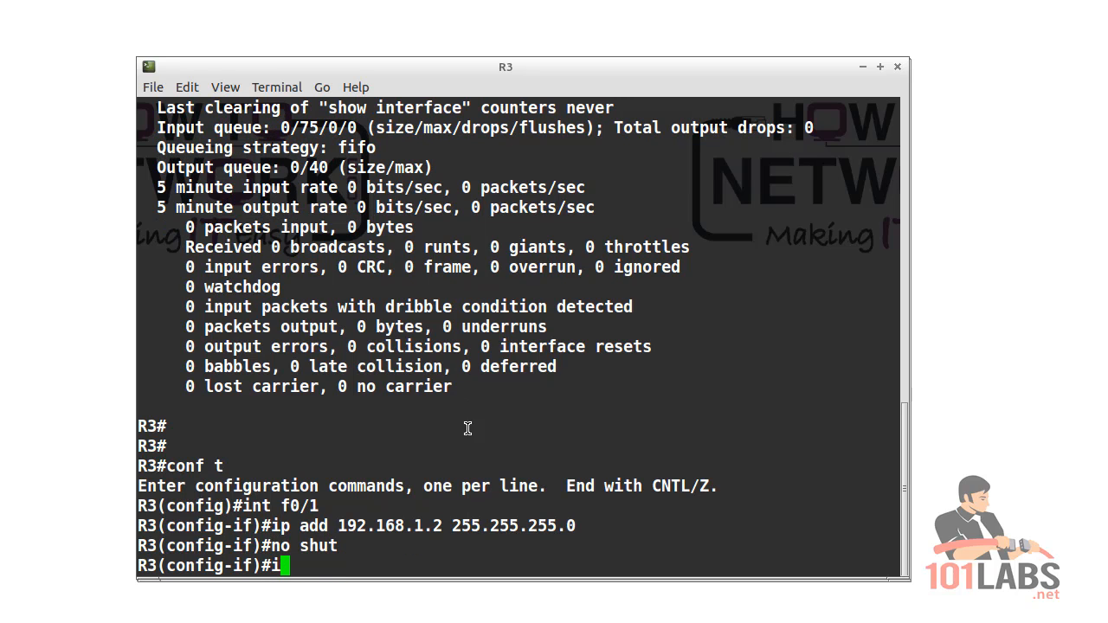
# - Add a default route 0.0.0.0 0.0.0.0 out f0/1 on R3 and start a ping to 192.1..
pyautogui.write('ip route 0.0.0.0 0.0.0.0')
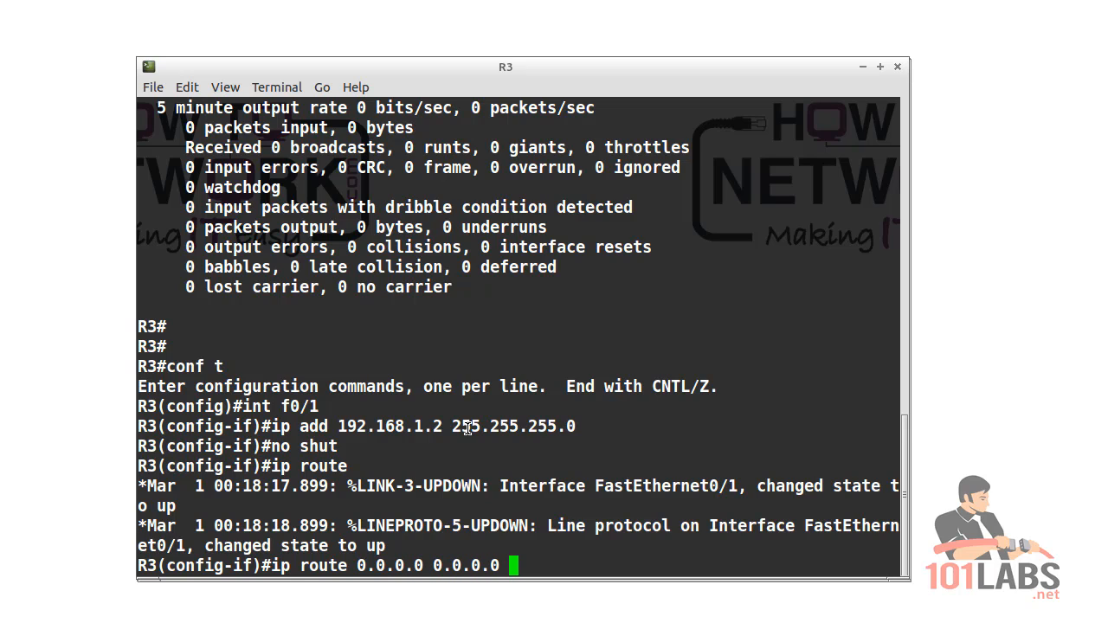
pyautogui.write('f0/1')
pyautogui.write('end')
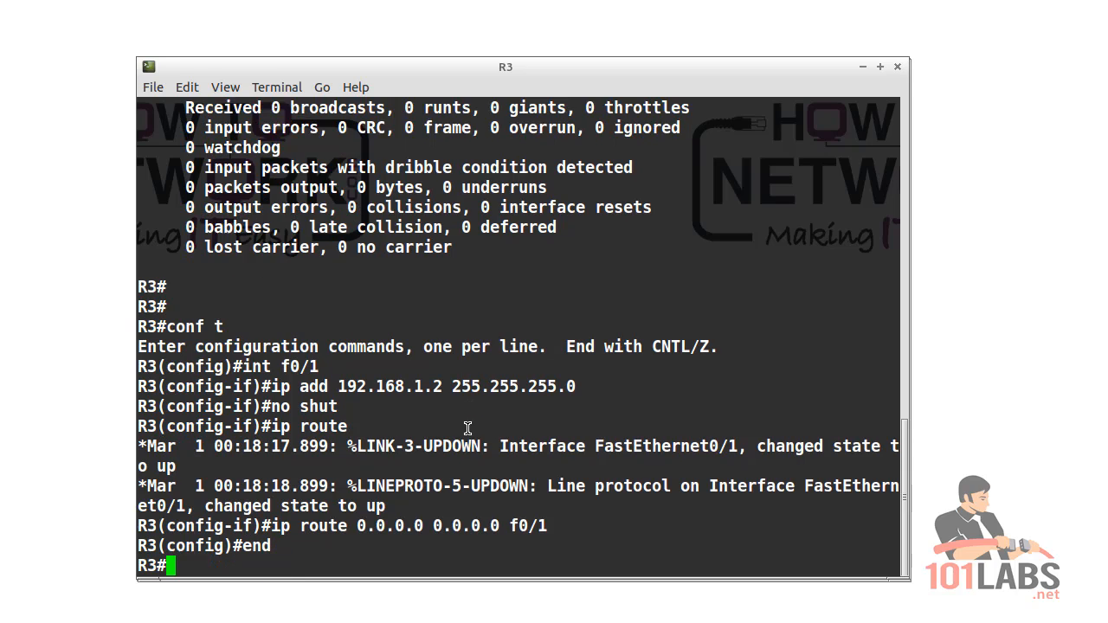
pyautogui.press('Enter')
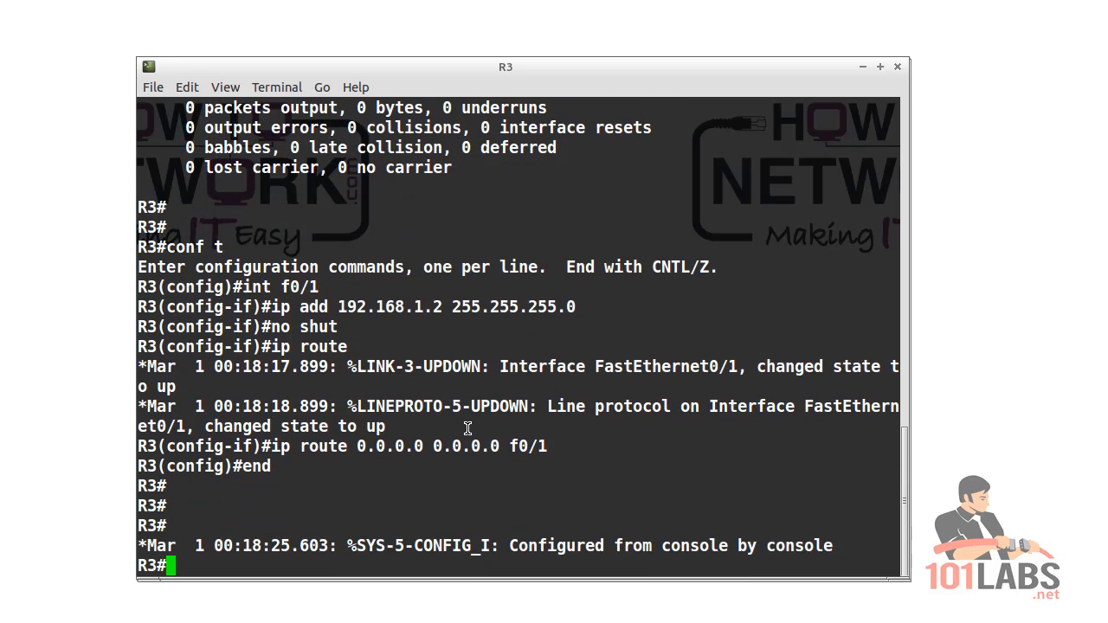
pyautogui.scroll(-3)
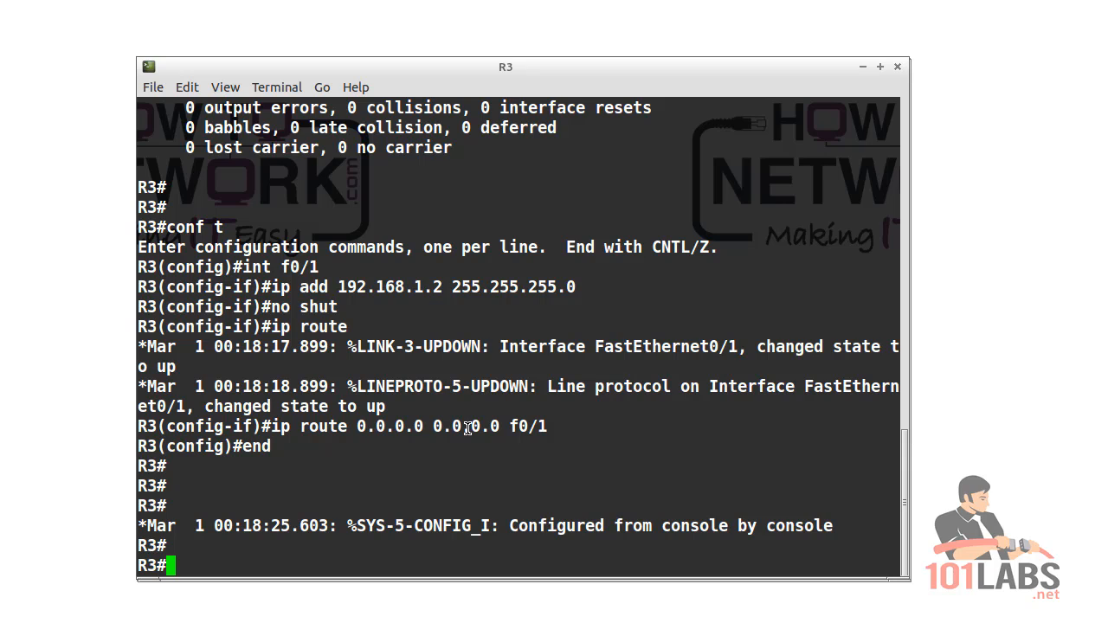
pyautogui.write('pin')
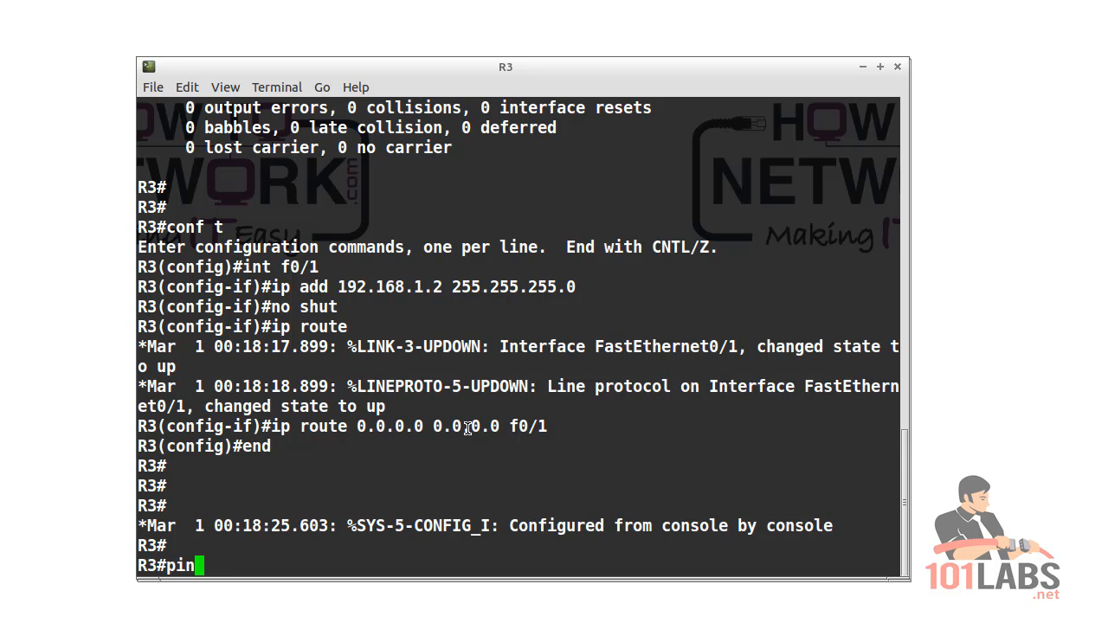
pyautogui.write('g 192.1')
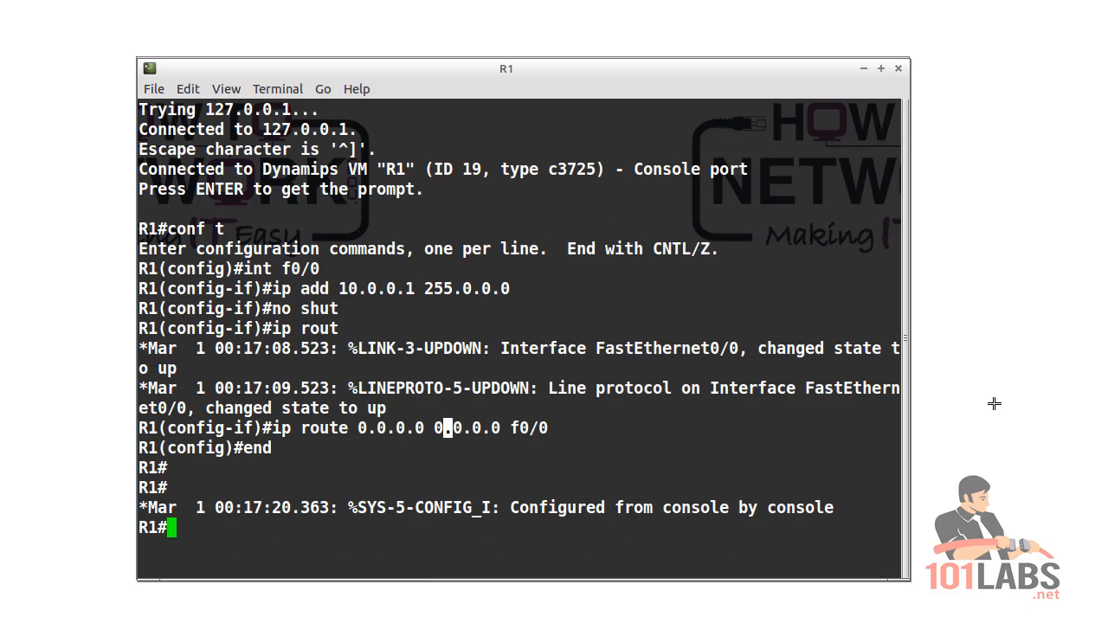
# - Show R1's ARP table, then ping 10.0.0.2 so it is learned with MAC c214.0a9a.0000
pyautogui.write('show ar')
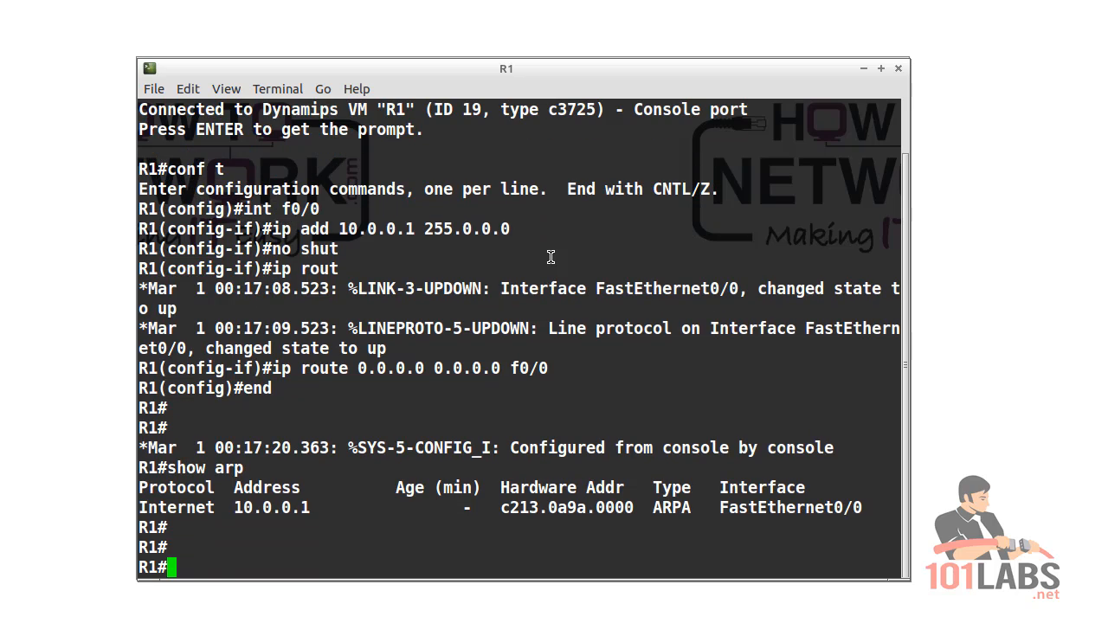
pyautogui.write('ping 10.0.0')
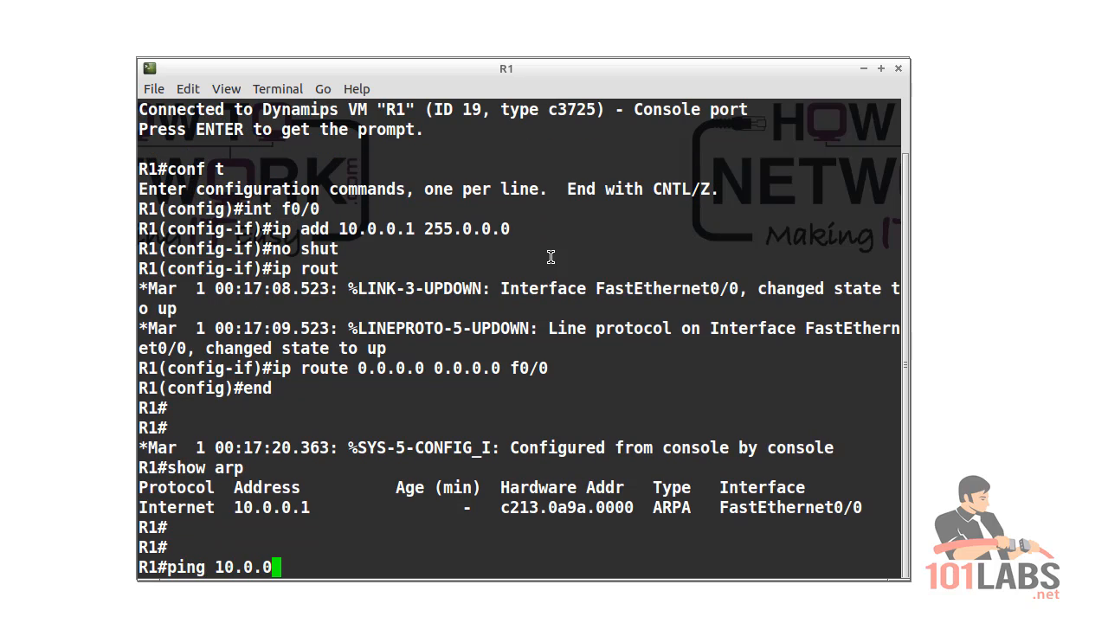
pyautogui.write('.2')
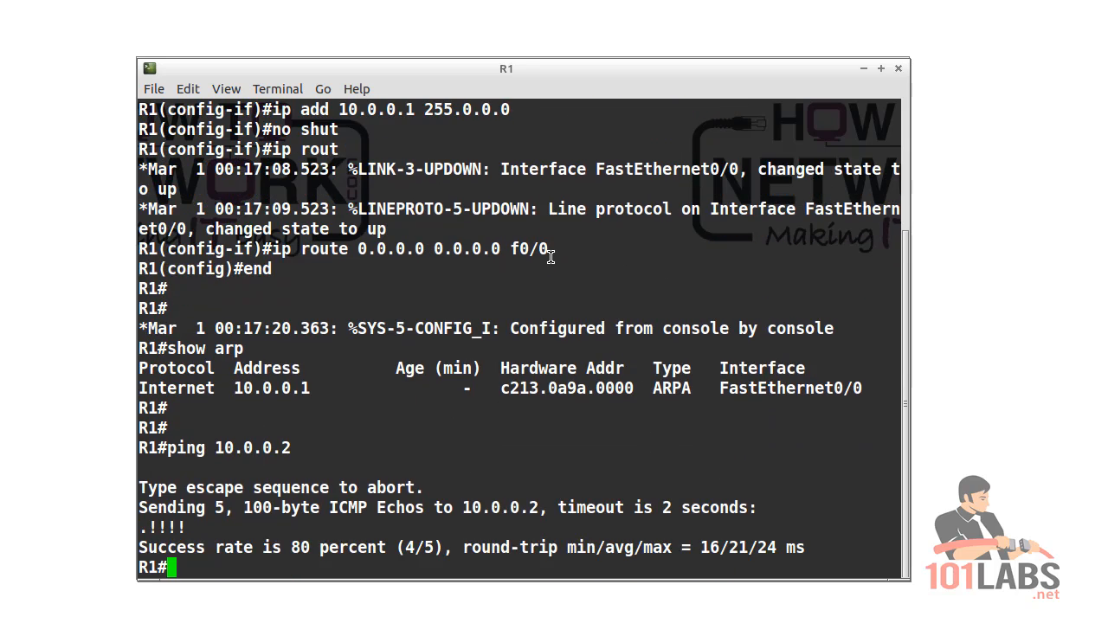
pyautogui.write('ping 10.0.0.2')
pyautogui.write('show arp')
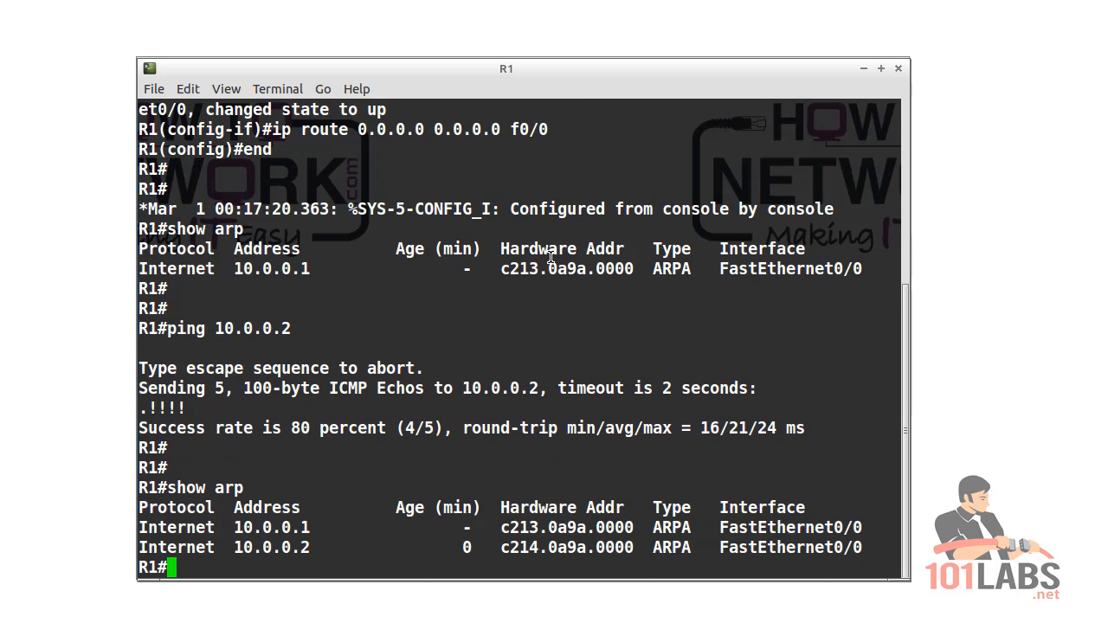
pyautogui.moveTo(152, 549)
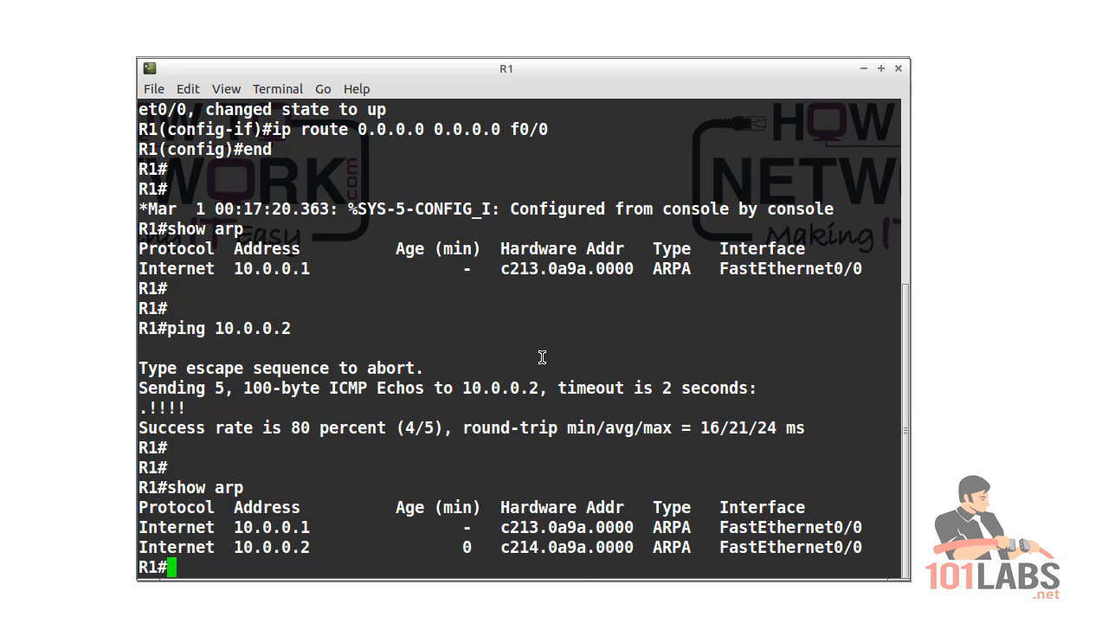
# - Ping 192.168.1.2 from R1 and show arp, revealing it listed with R2's MAC c214.0a9a.0000
pyautogui.write('ping')
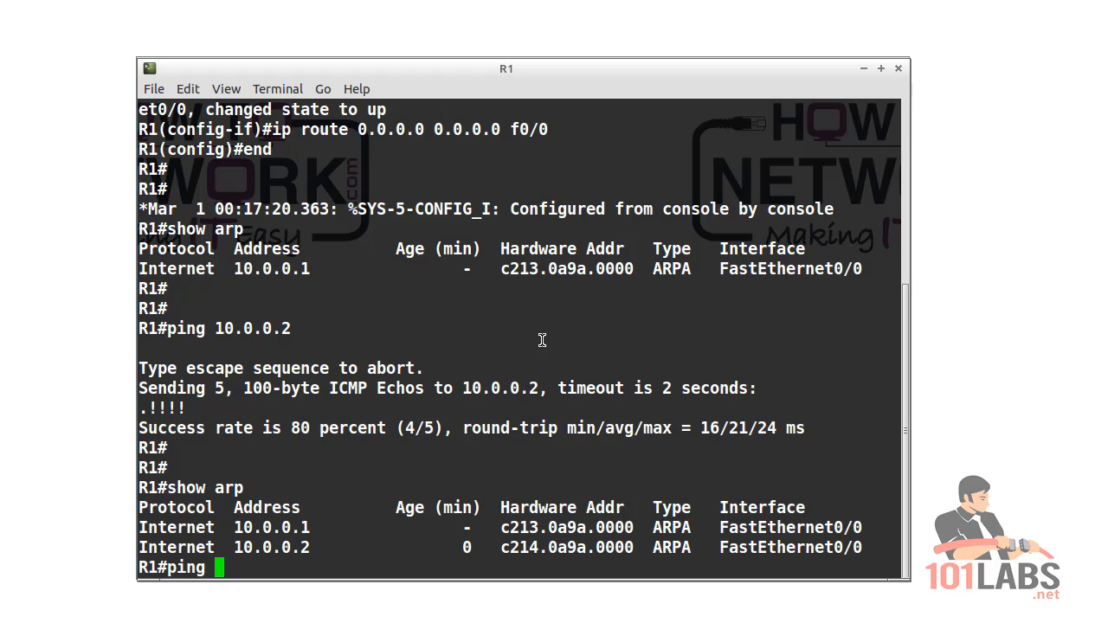
pyautogui.write('192.168')
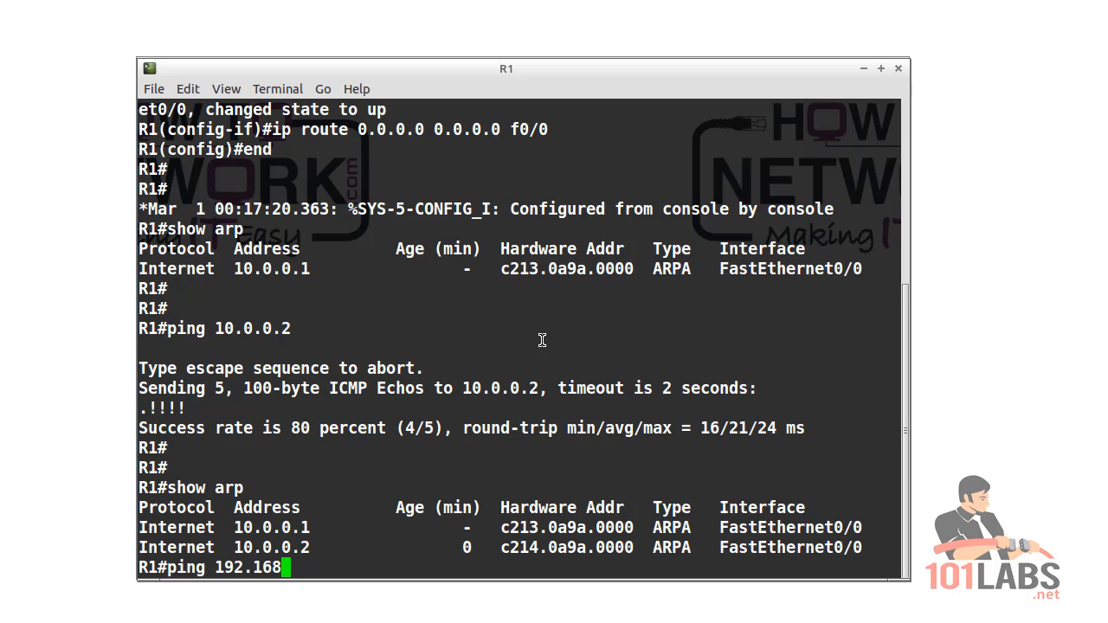
pyautogui.press('Return')
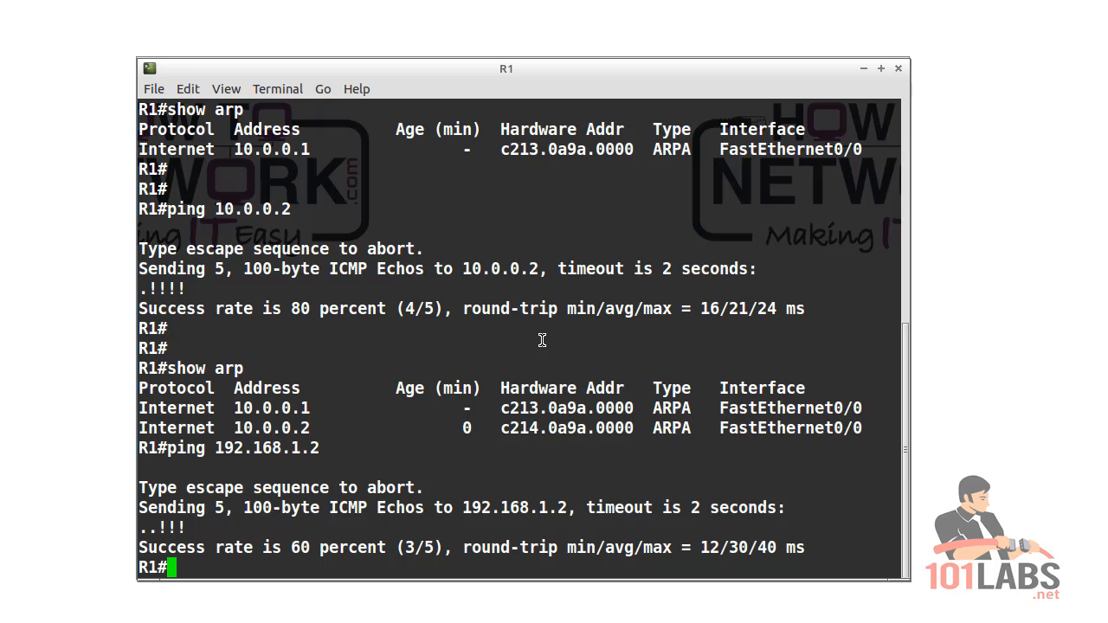
pyautogui.write('show arp')
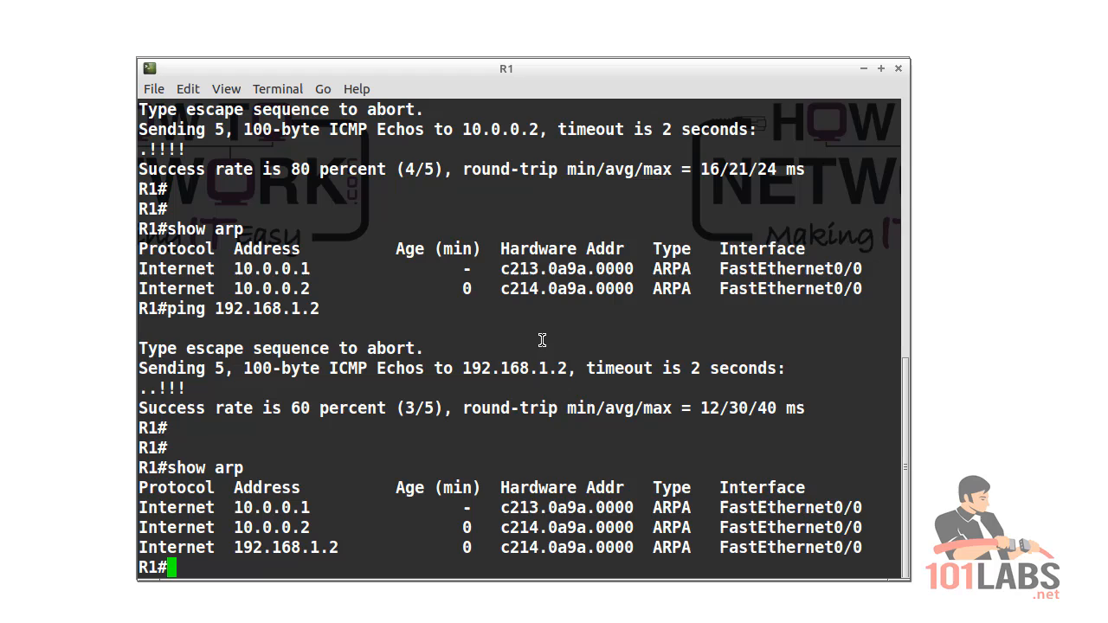
pyautogui.doubleClick(246, 528)
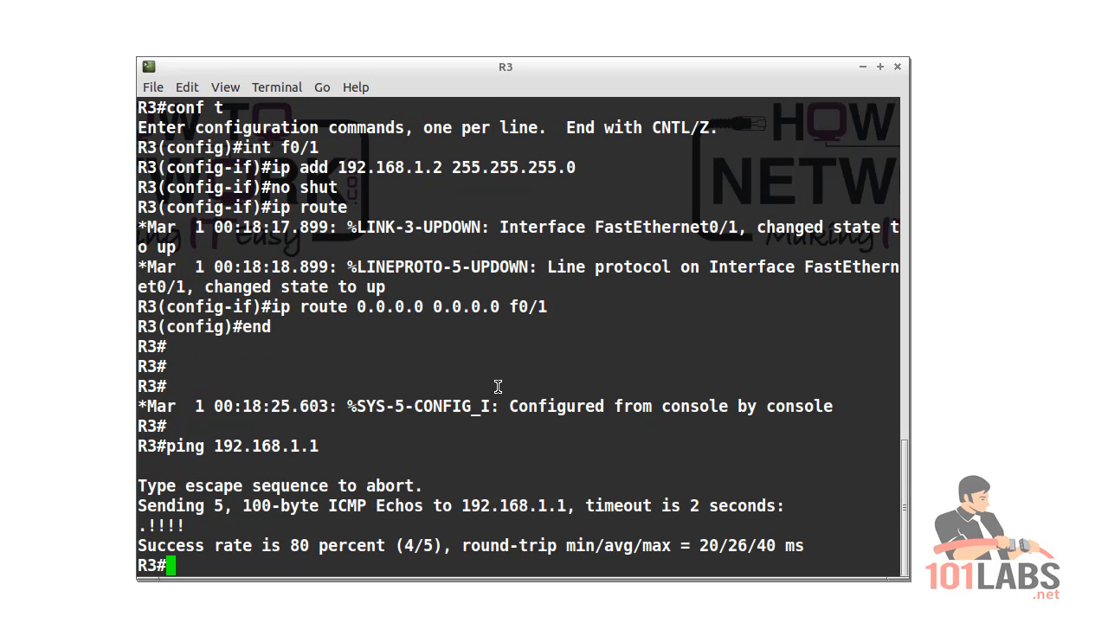
# - Run show int f0/1 on R3 and pick out the c215 prefix of its MAC c215.0a9a.0001
pyautogui.write('show int f')
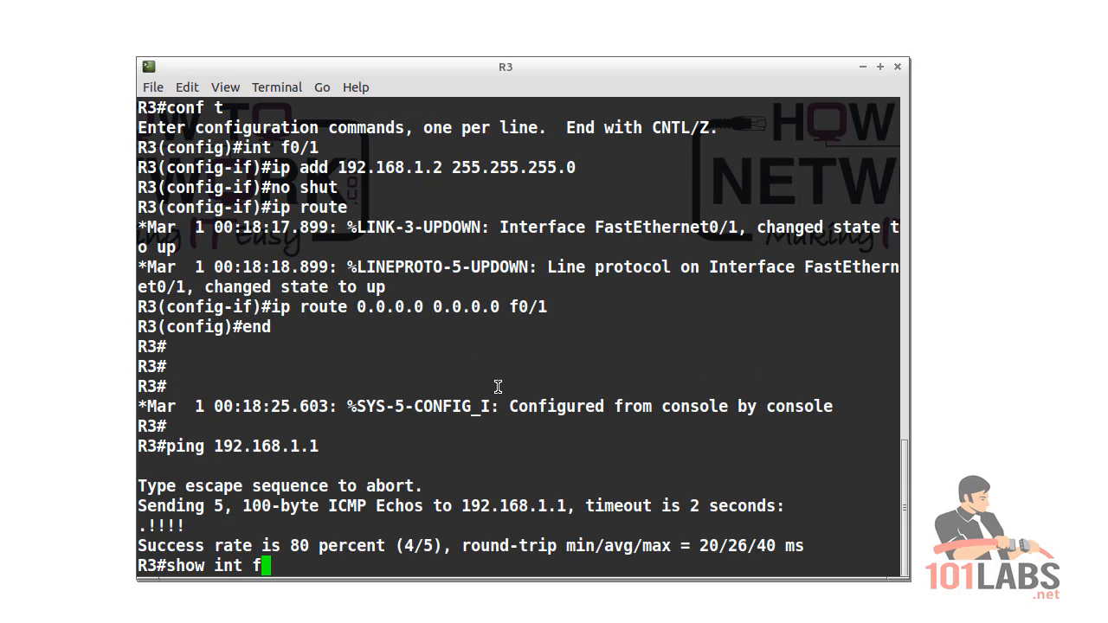
pyautogui.press('Return')
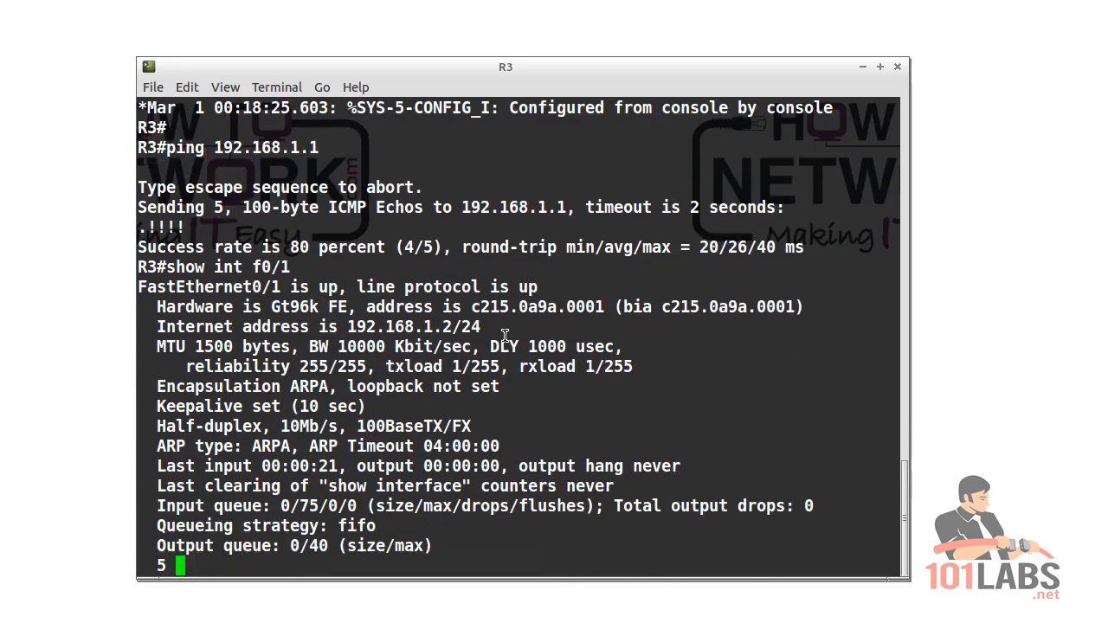
pyautogui.scroll(-3)
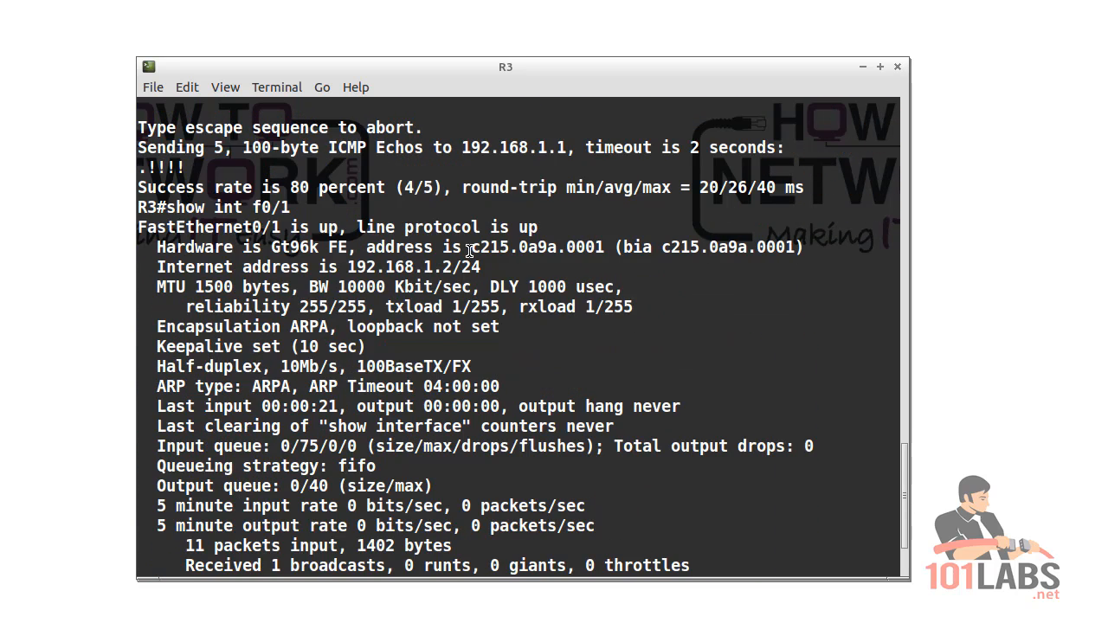
pyautogui.doubleClick(488, 246)
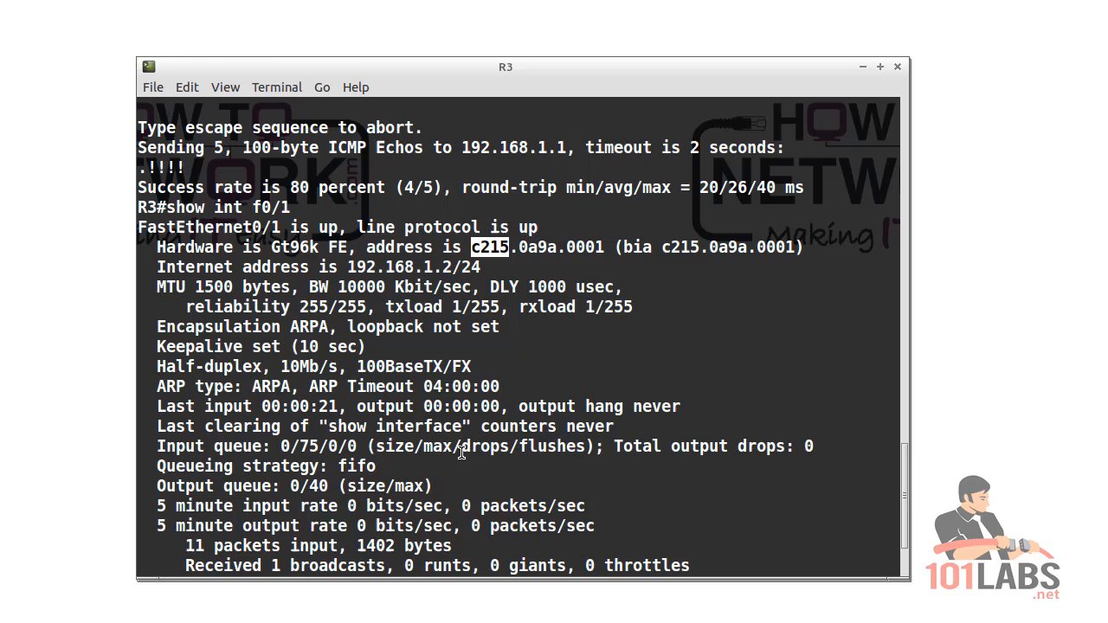
pyautogui.moveTo(461, 452)
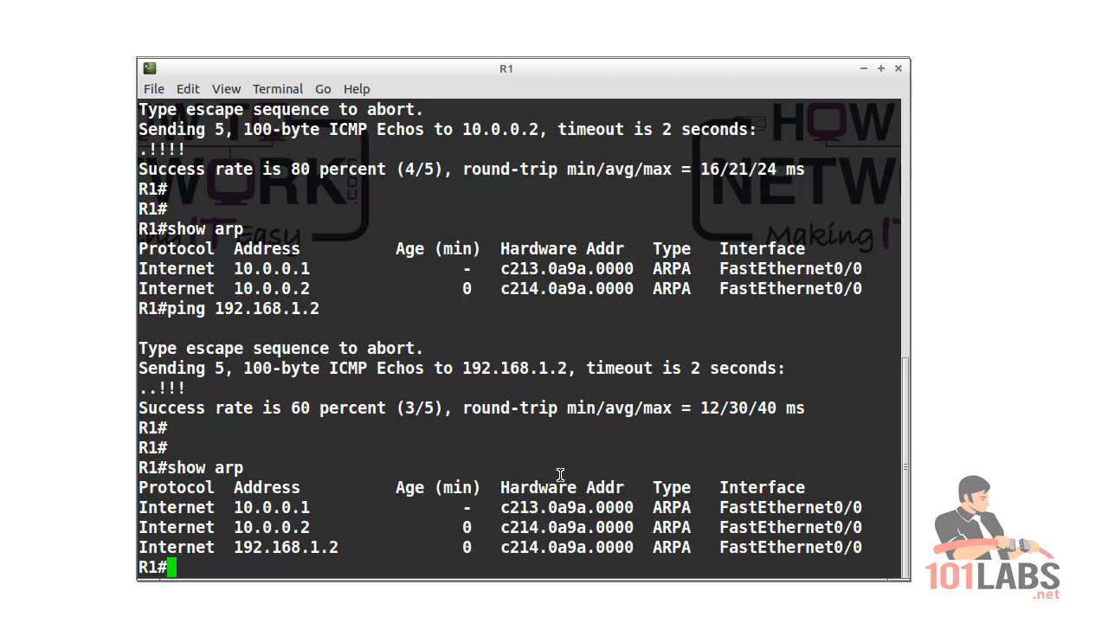
pyautogui.moveTo(558, 364)
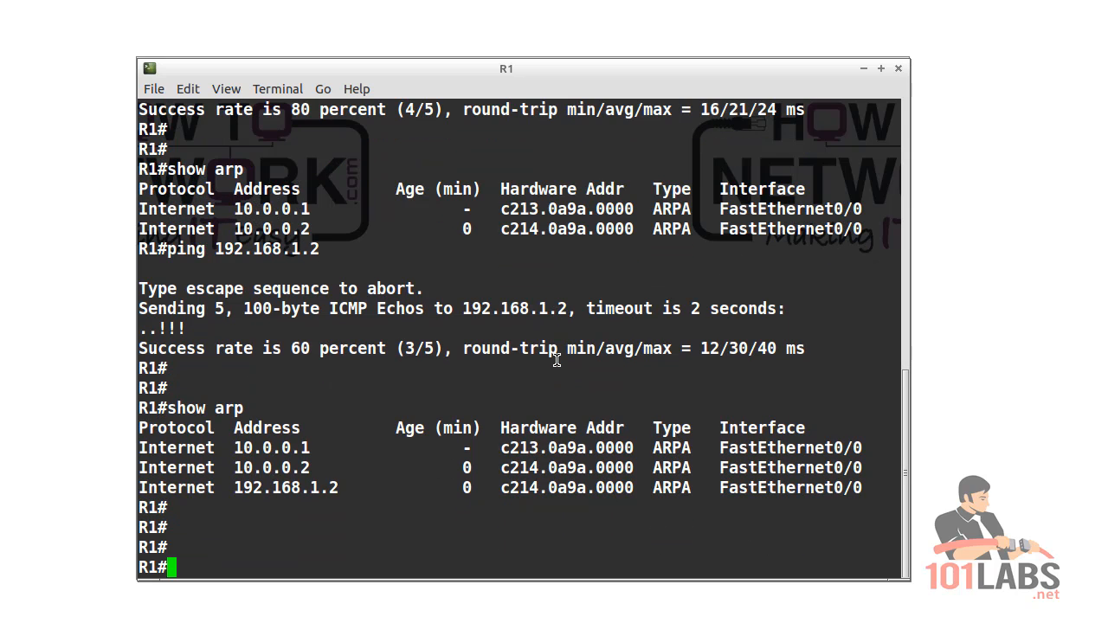
pyautogui.write('show arp')
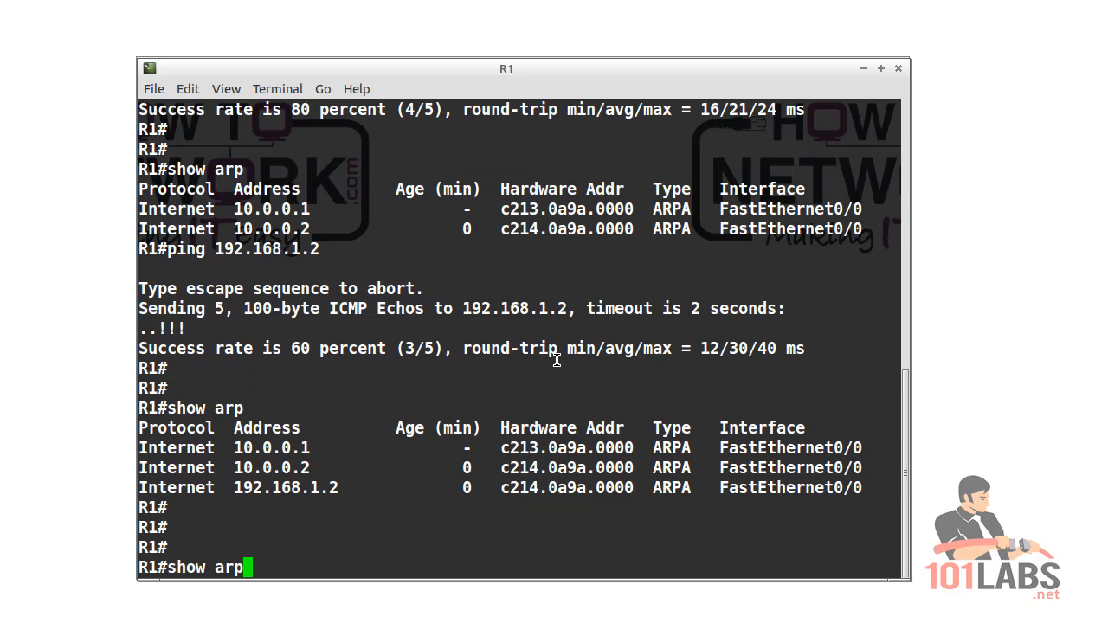